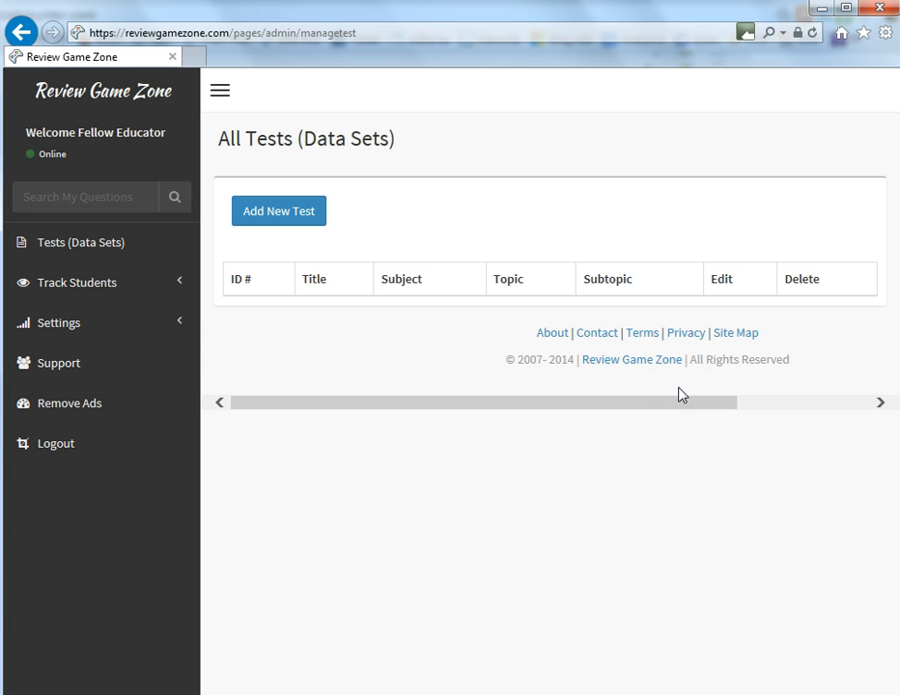
mouse_move(100, 242)
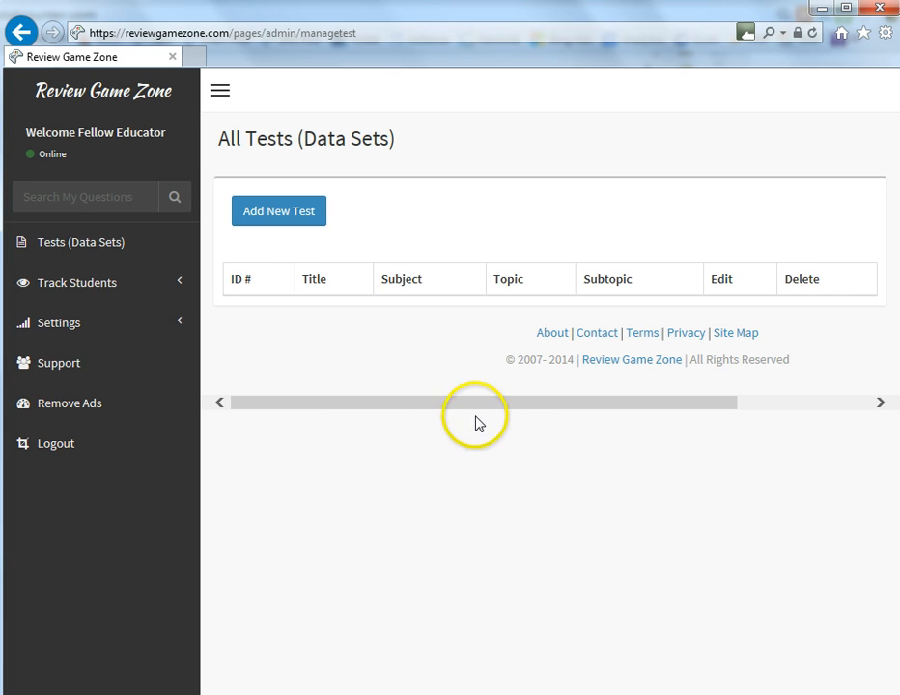
mouse_move(449, 446)
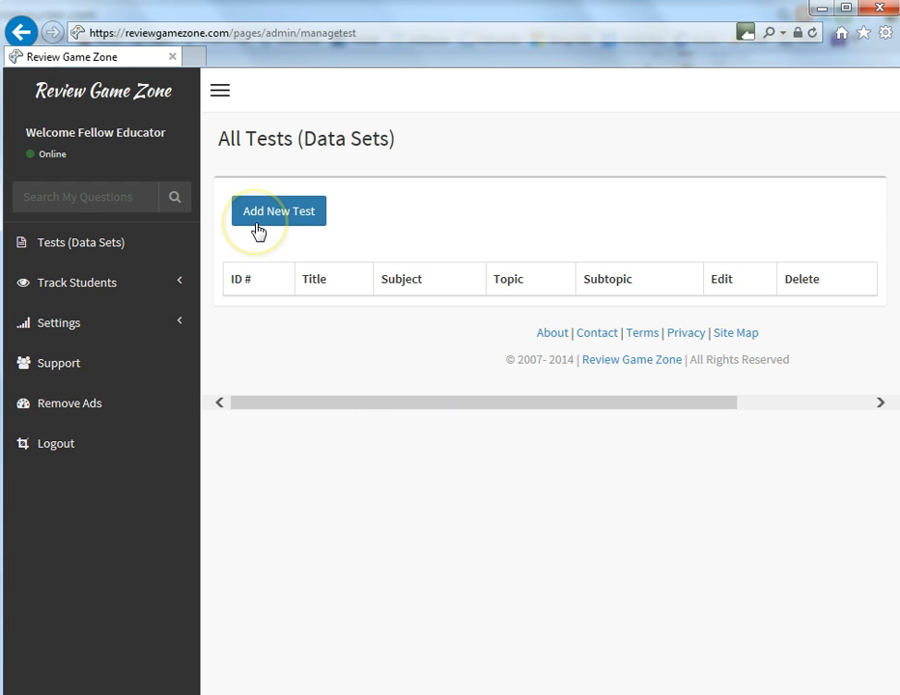
Create a new test titled 'Demo Test 1' with description 'This is a sample test.'.
click(278, 211)
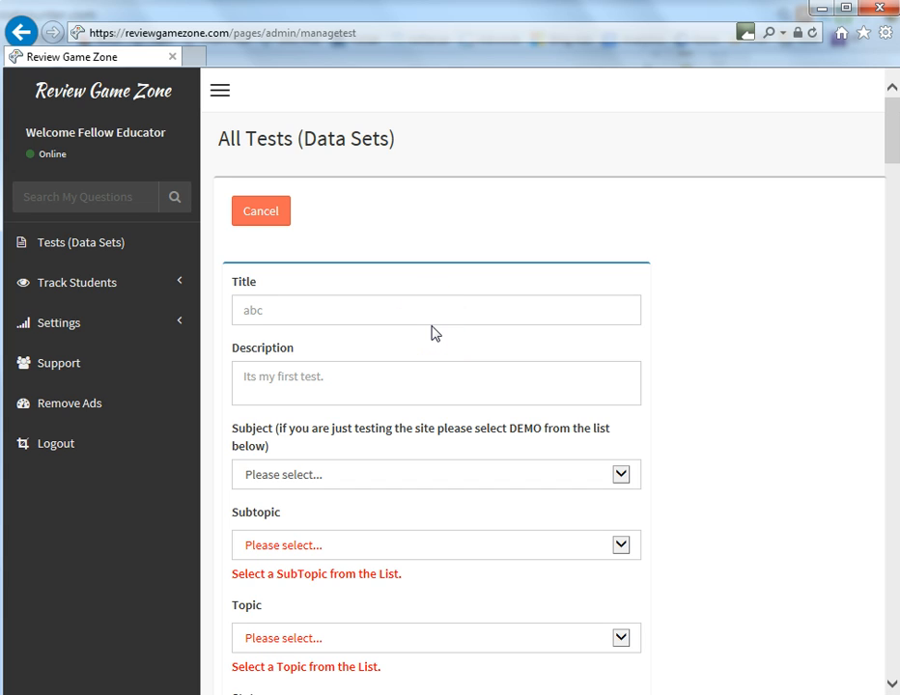
scroll(down, 3)
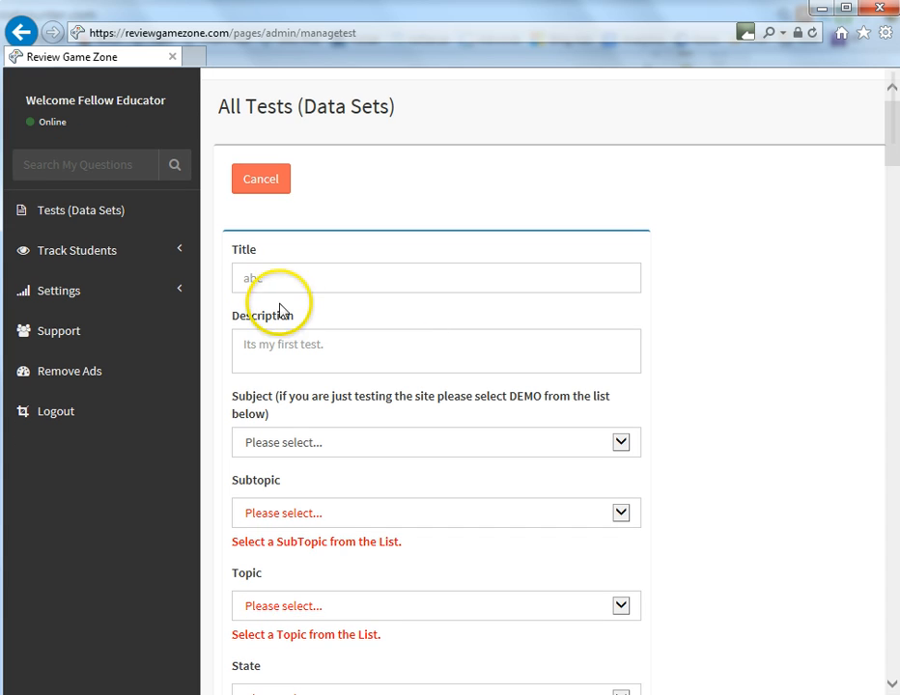
click(435, 278)
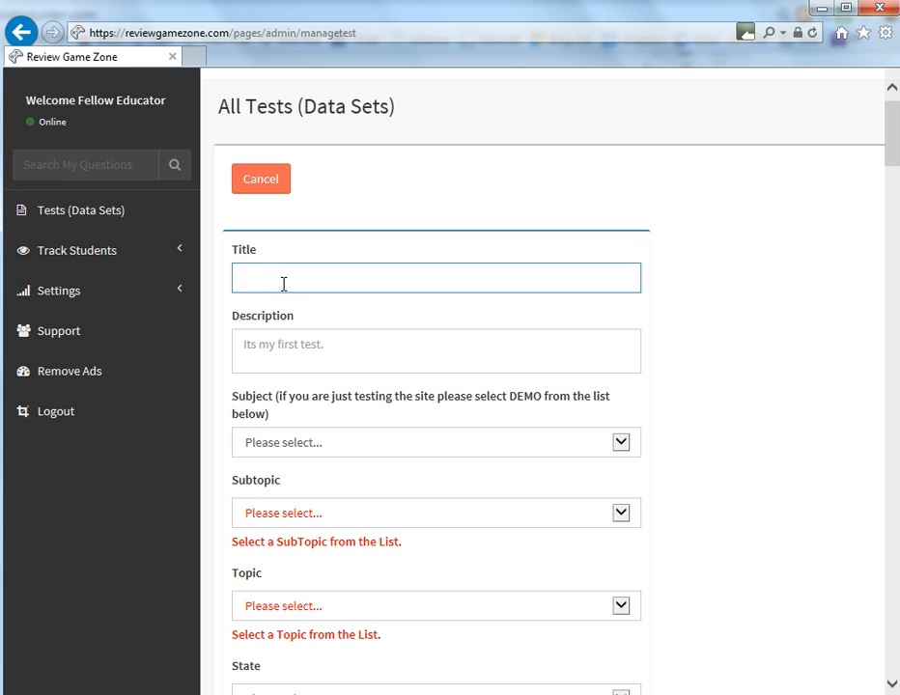
text(Demo Test 1)
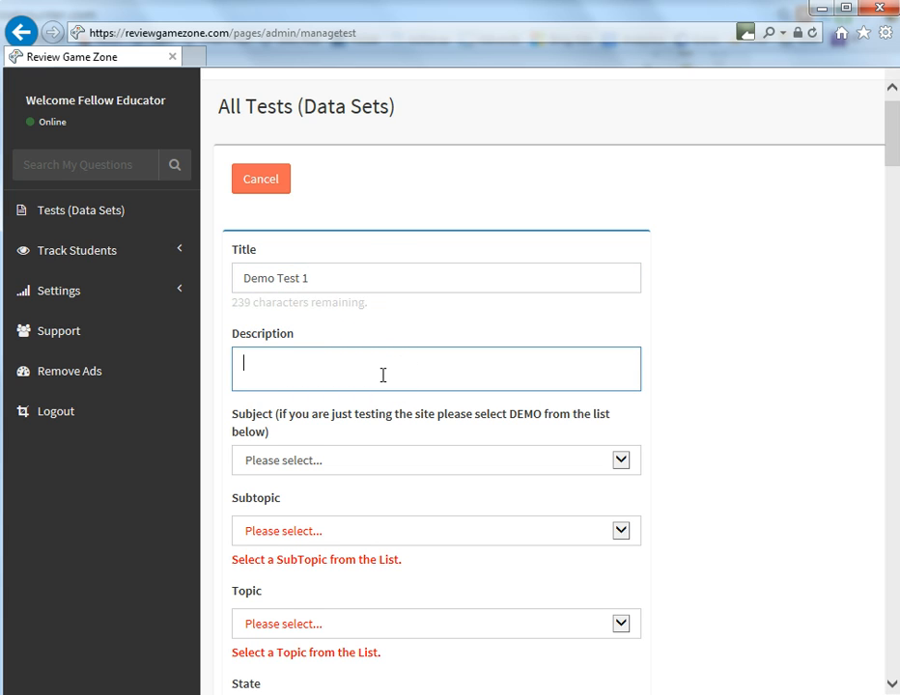
text(This is a)
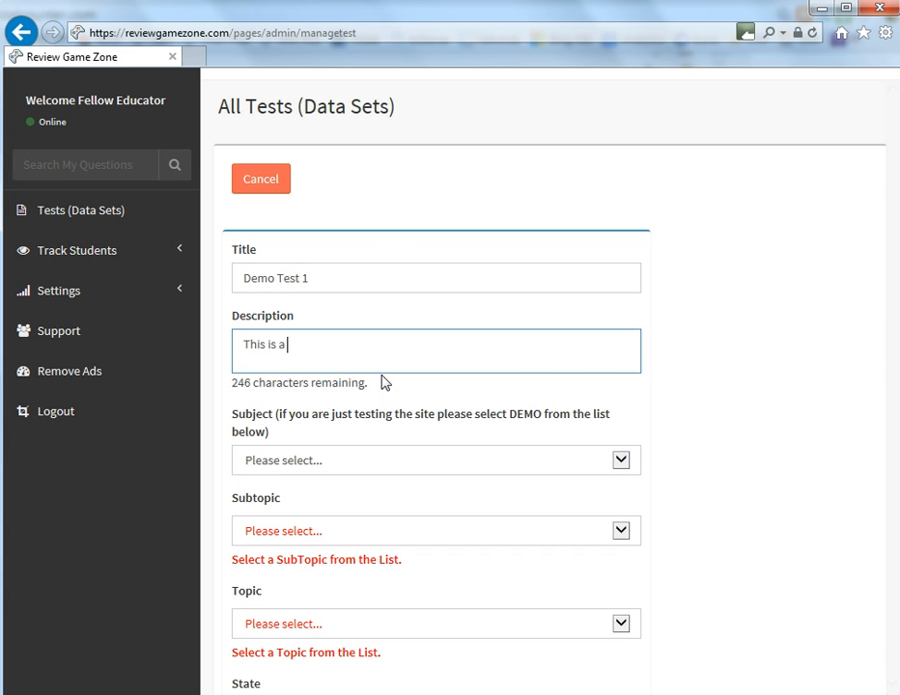
text(sample test.)
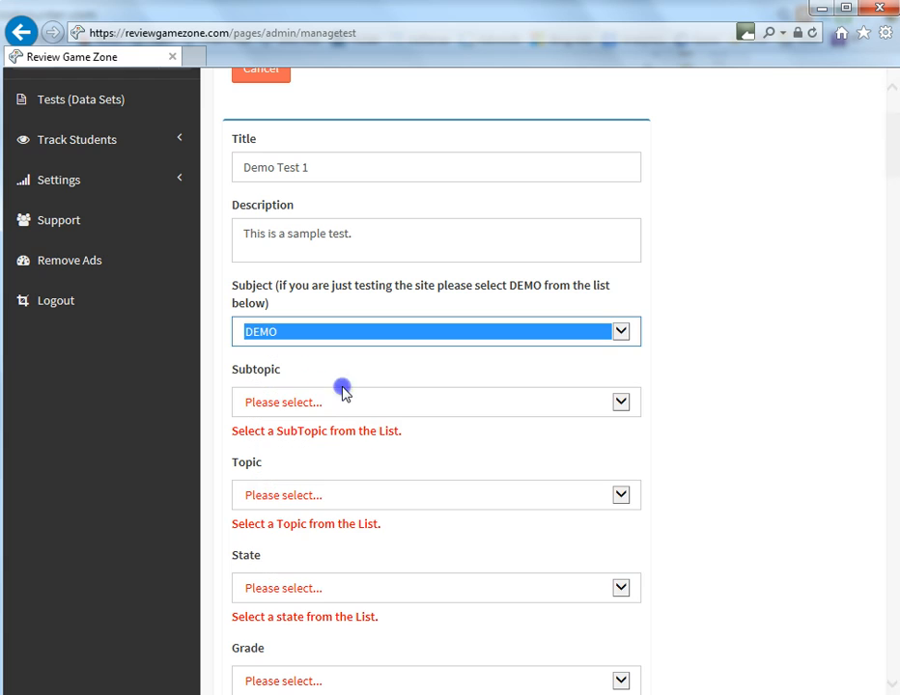
Set the subtopic to DEMO - SUBTOPIC 1 and the topic to DEMO - TOPIC.
click(434, 402)
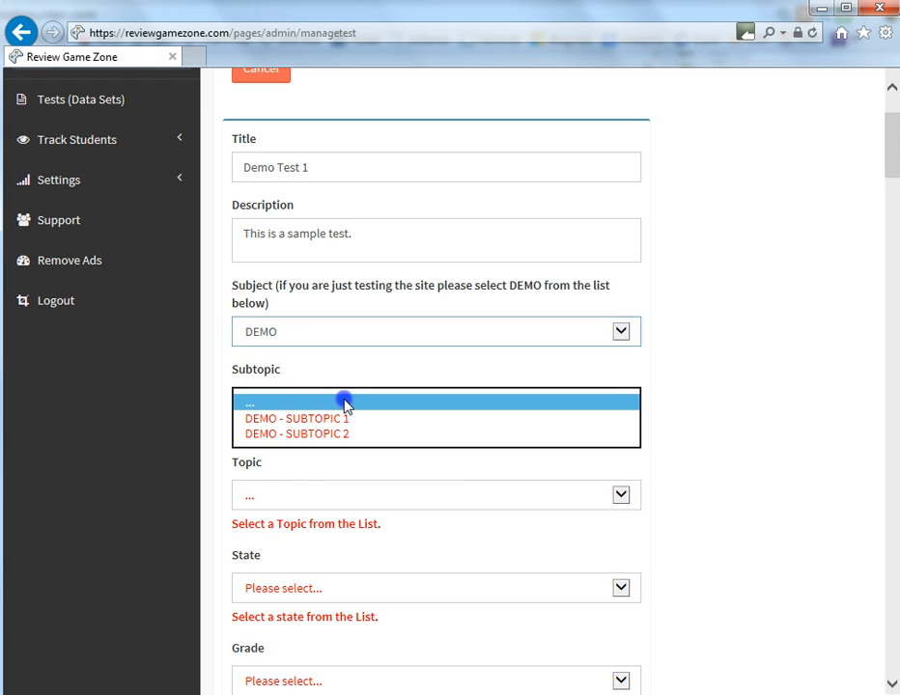
click(297, 418)
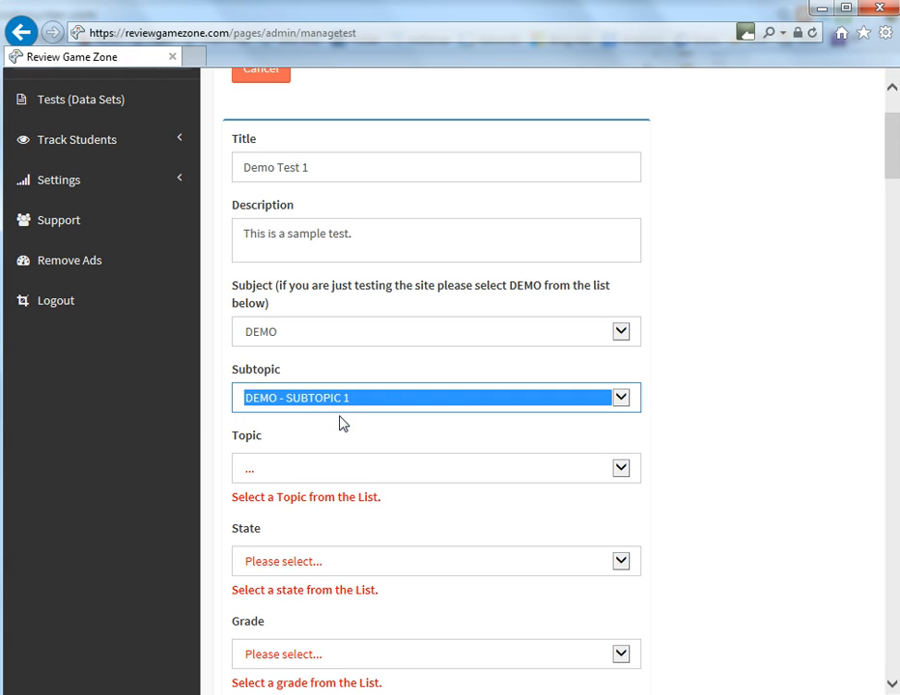
click(435, 468)
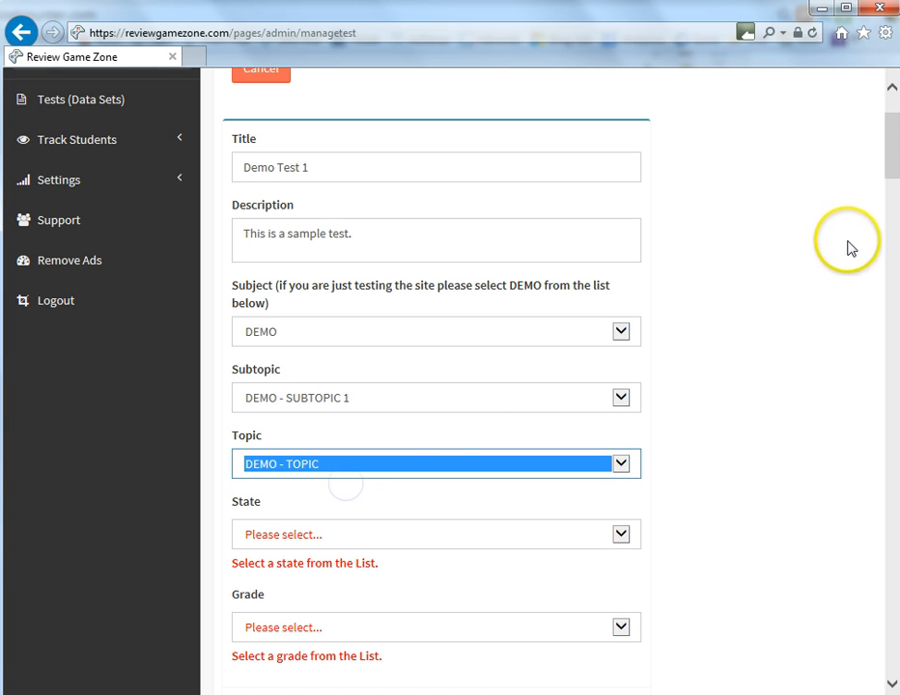
scroll(down, 3)
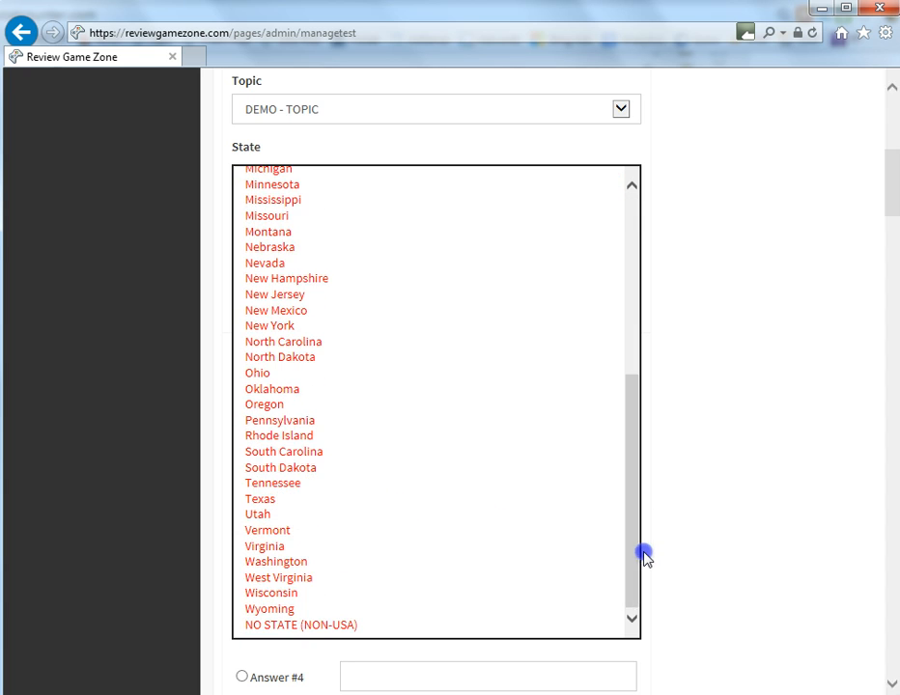
Set the state to New York and the grade to 11-12.
click(283, 341)
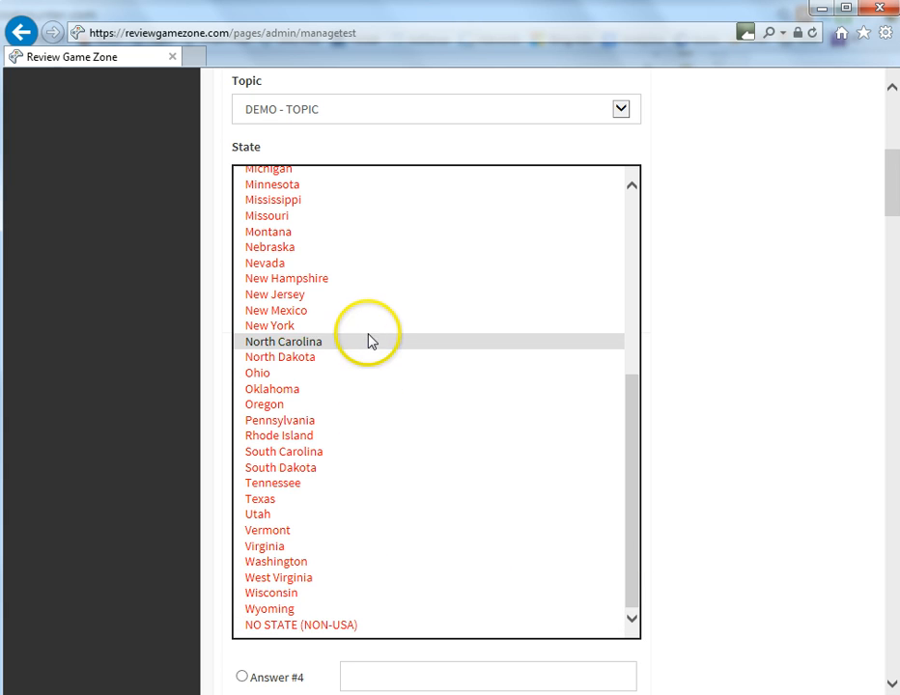
click(269, 326)
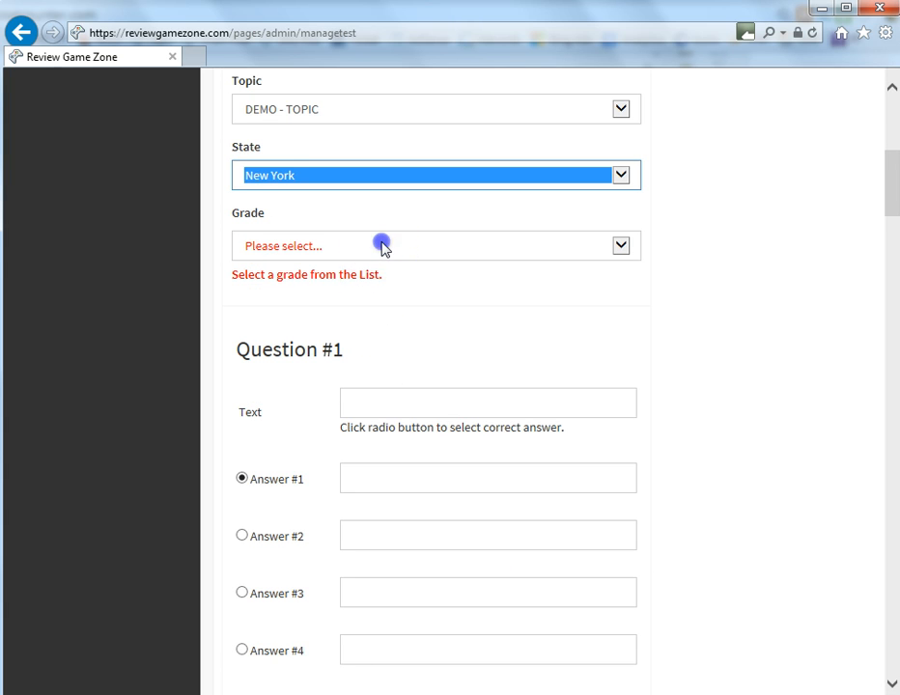
click(434, 245)
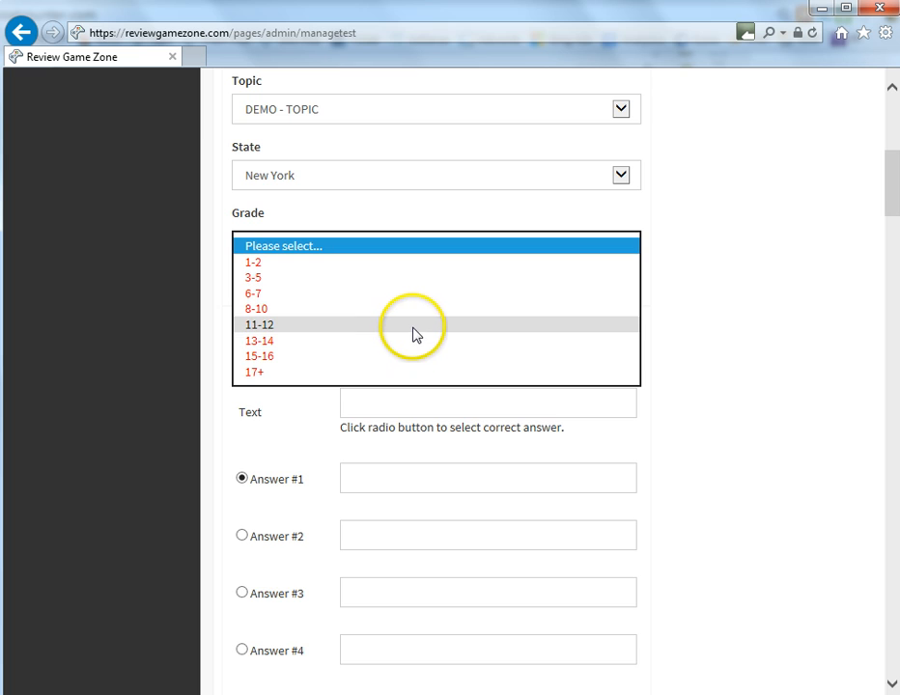
click(260, 324)
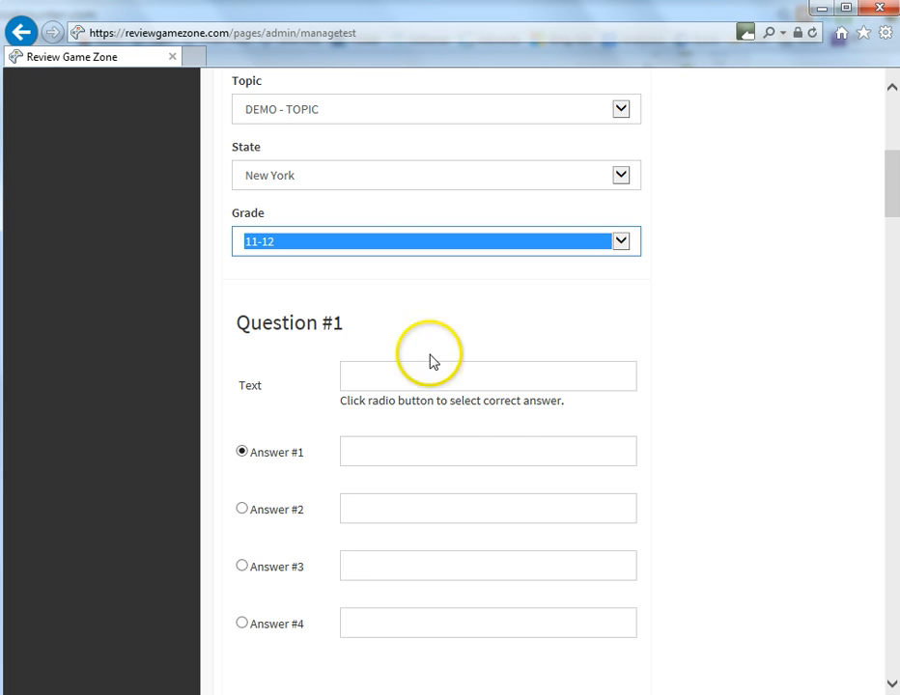
scroll(down, 3)
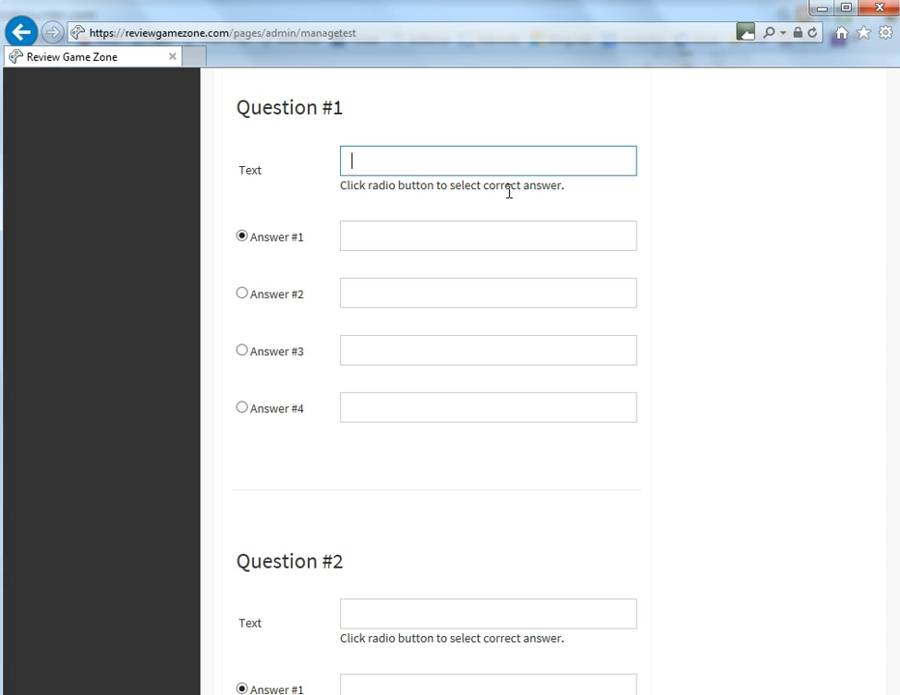
Enter Question #1 'Stop signs are usually this color in the US' with answers green, yellow, red, purple.
text(Stop)
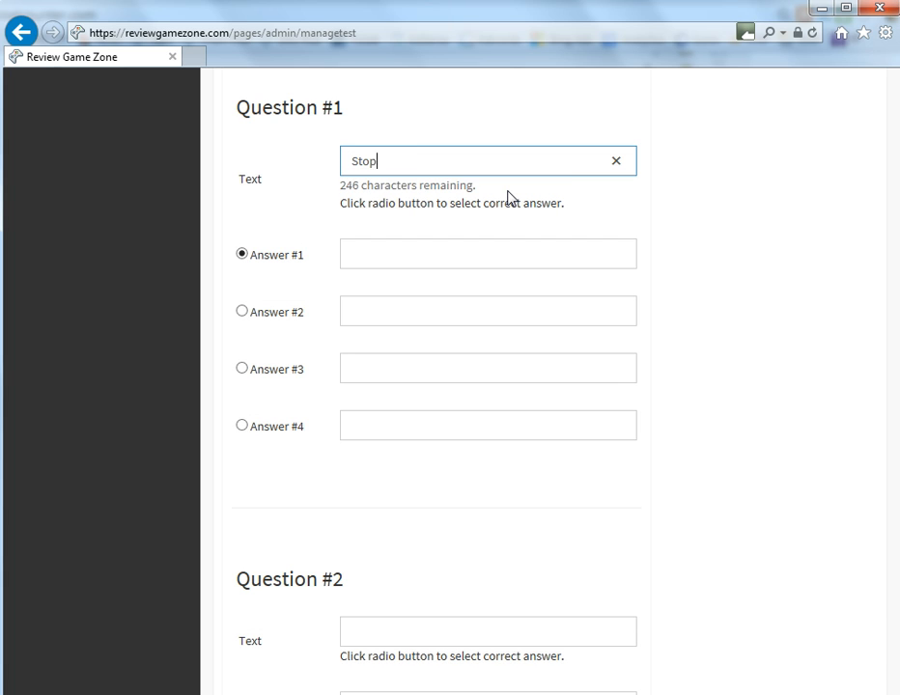
text(signs are usually this color in the US)
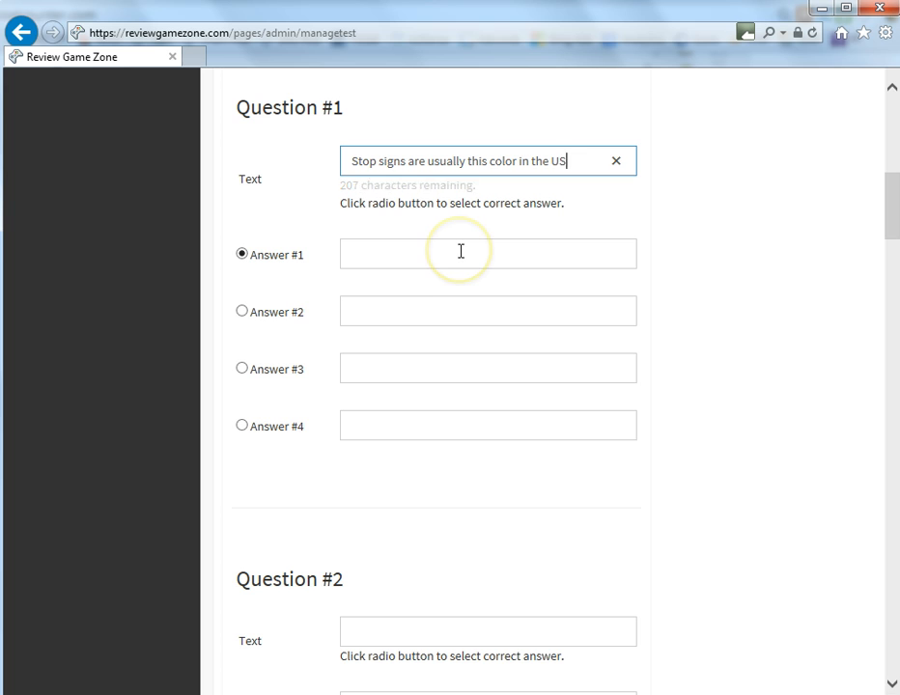
text(green)
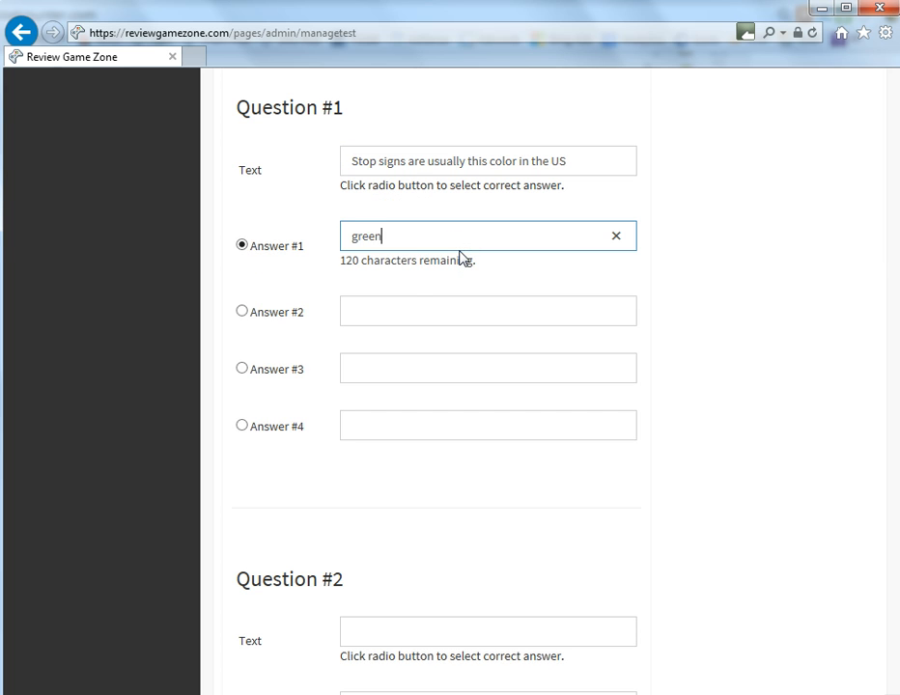
text(yell)
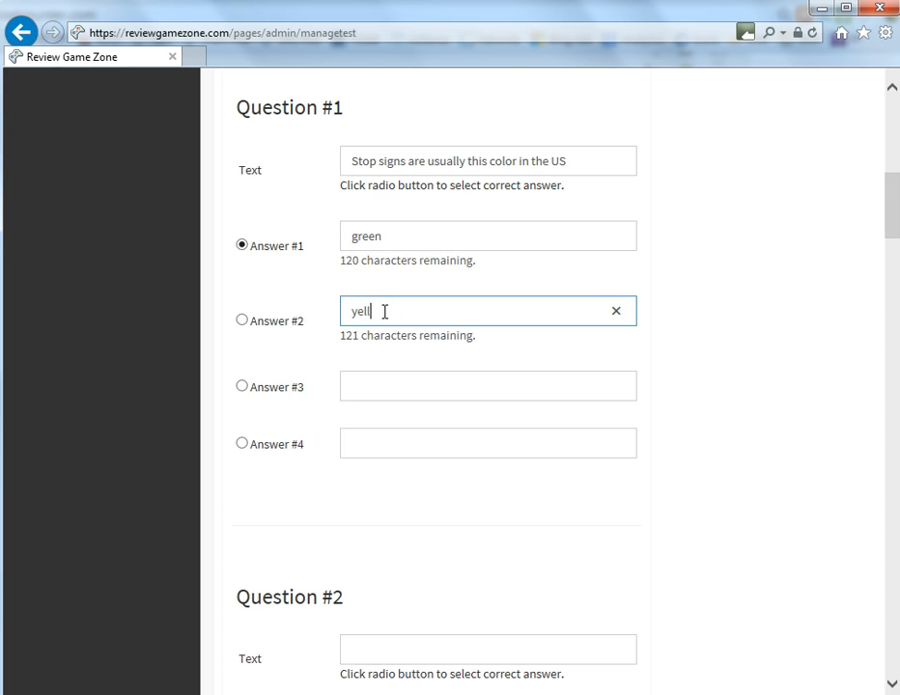
text(red)
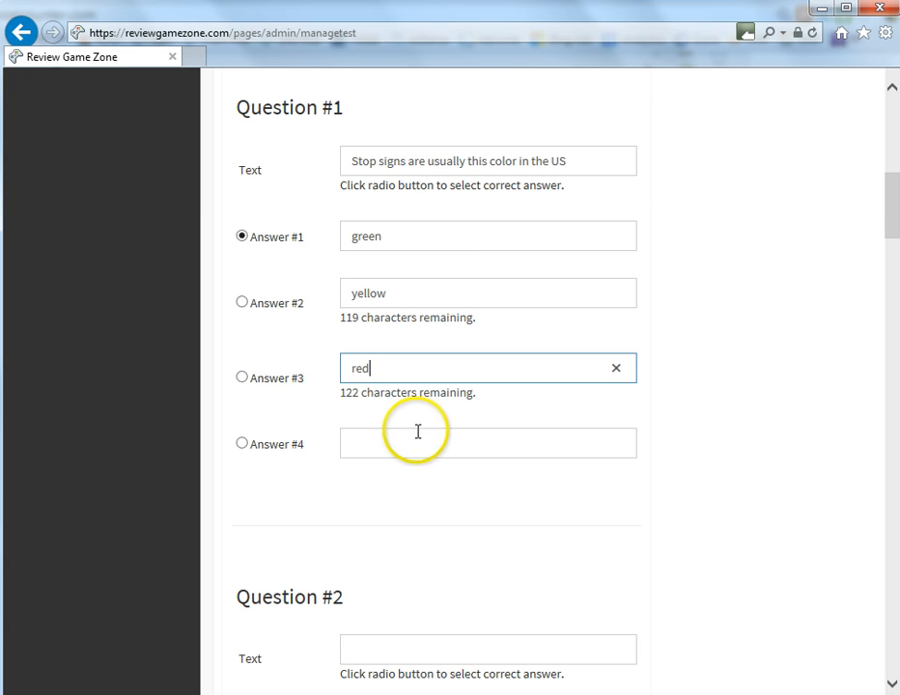
text(purple)
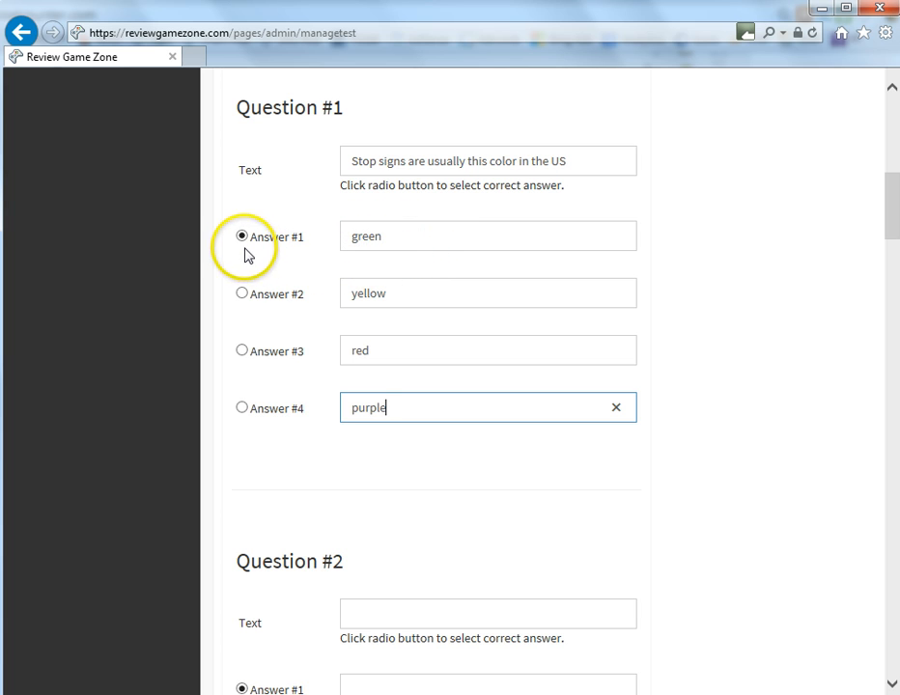
mouse_move(242, 351)
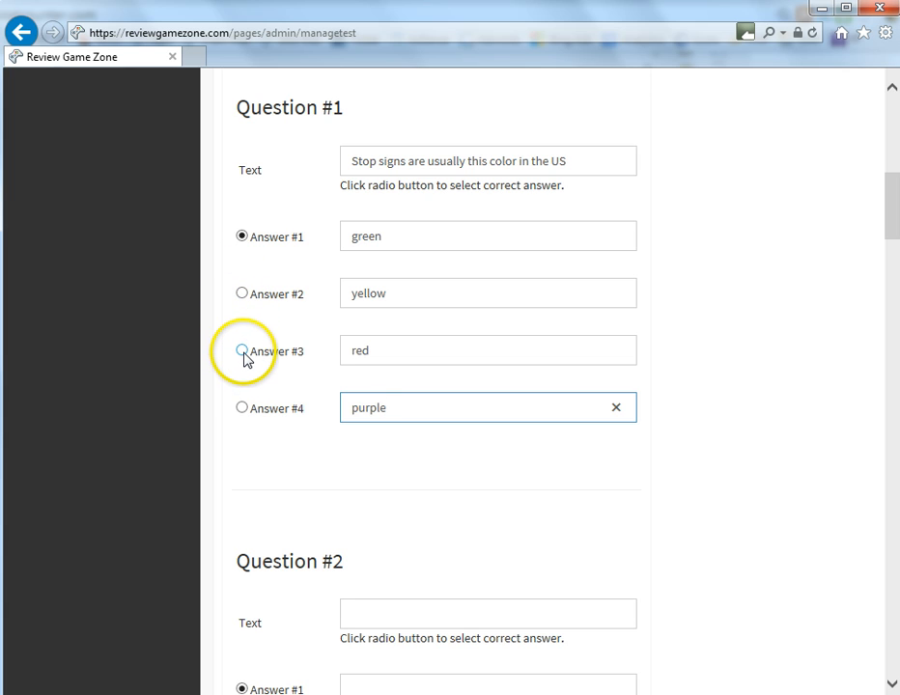
Mark red, Answer #3, as the correct answer for Question #1.
click(241, 351)
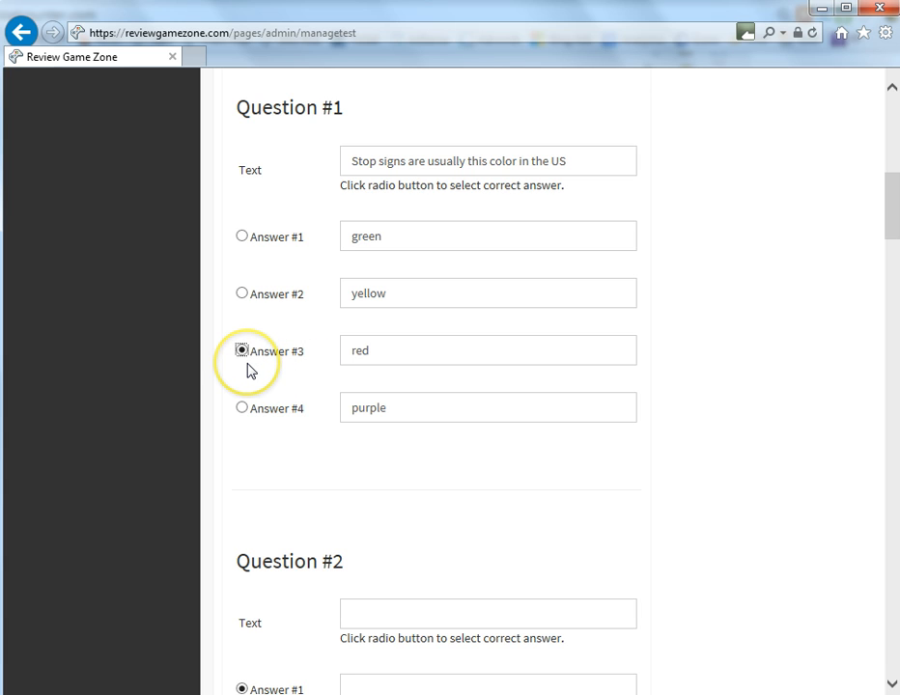
mouse_move(288, 244)
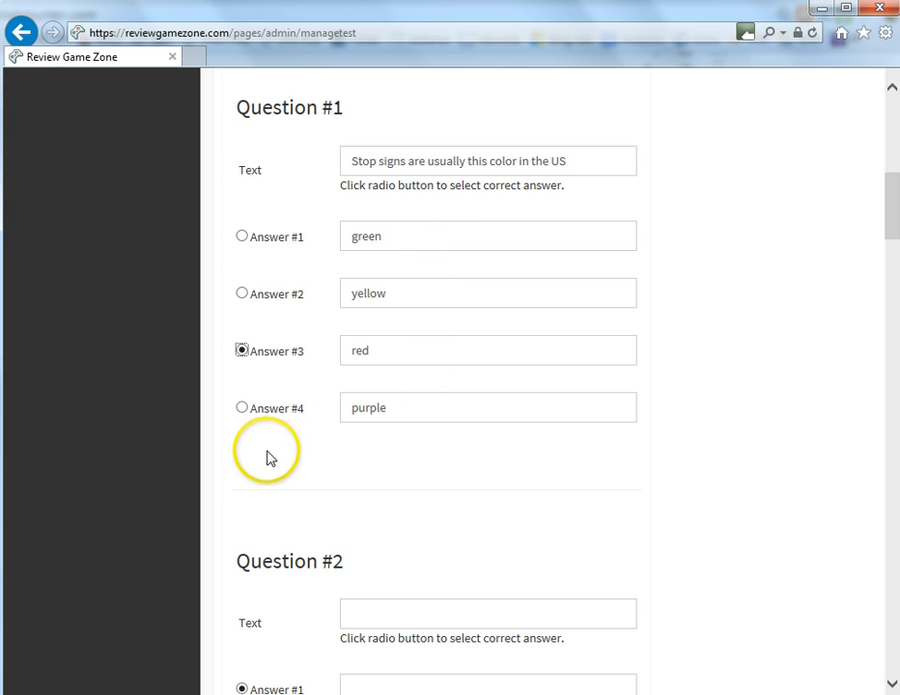
mouse_move(246, 372)
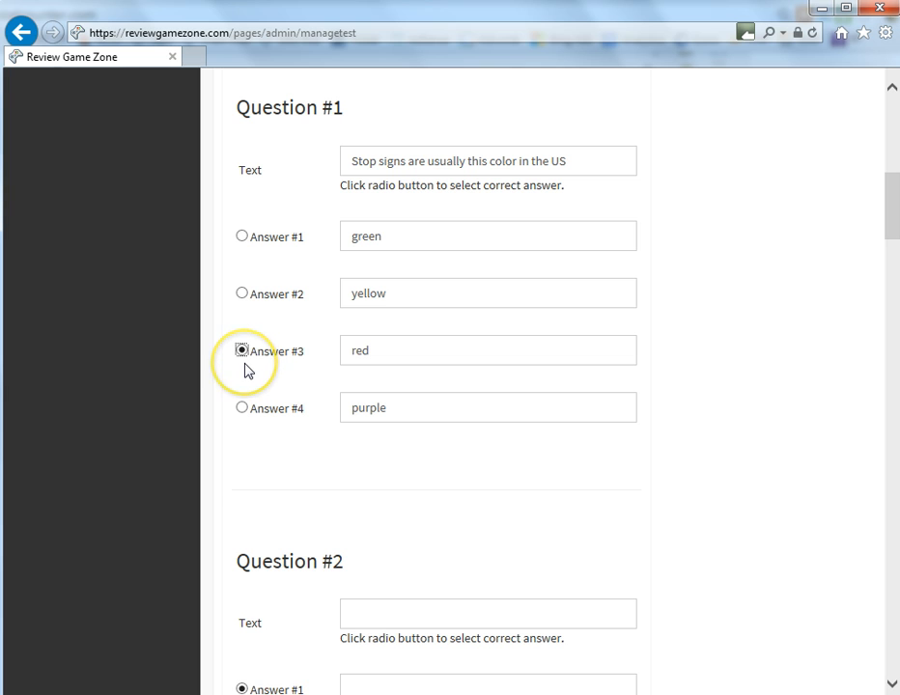
scroll(down, 3)
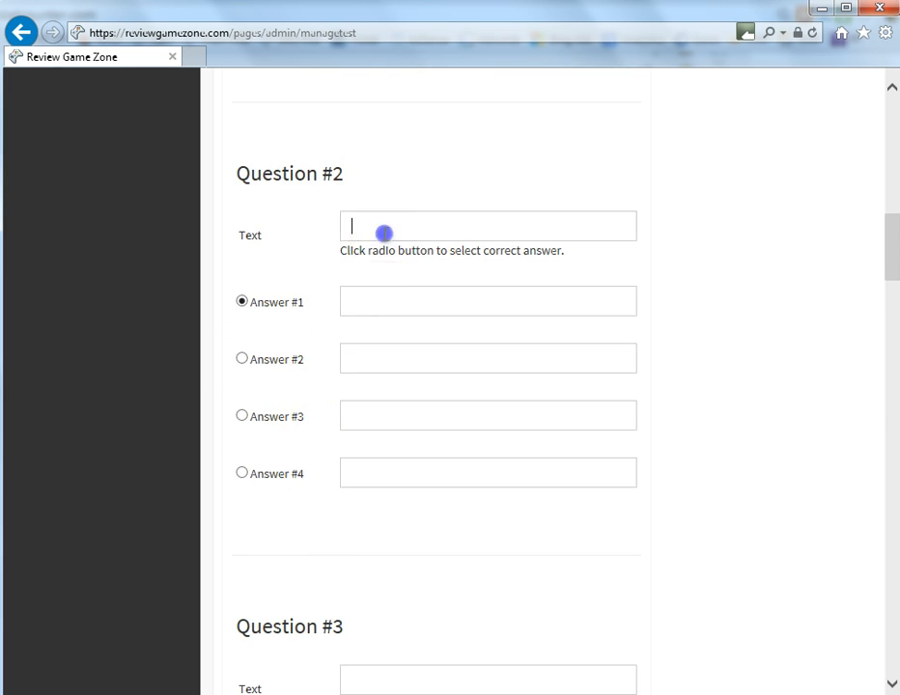
Enter Question #2 'Grass is usually this color if it is healty' with first answers green and yellow.
text(G)
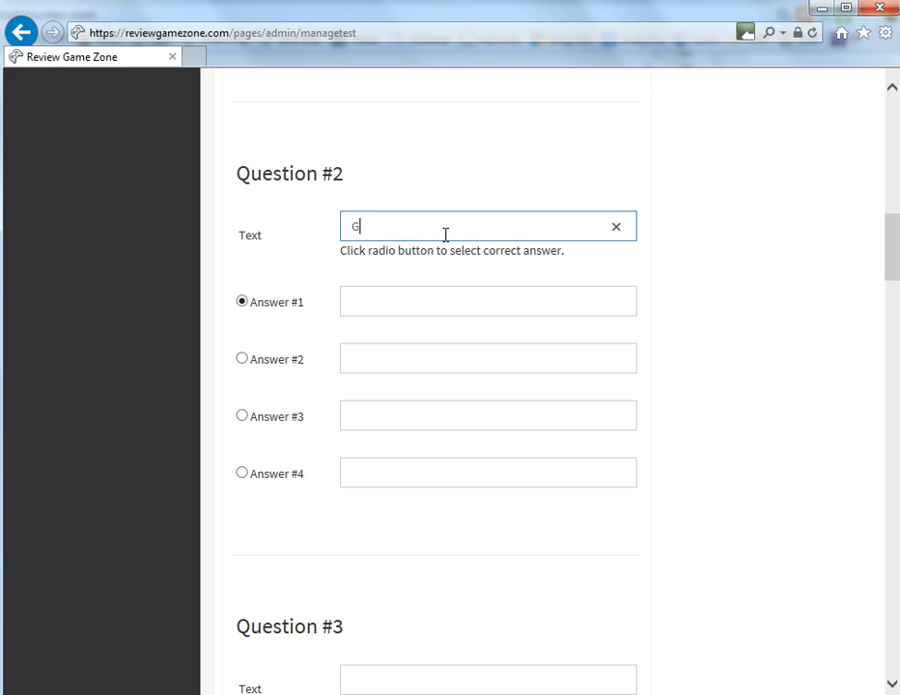
text(rass is)
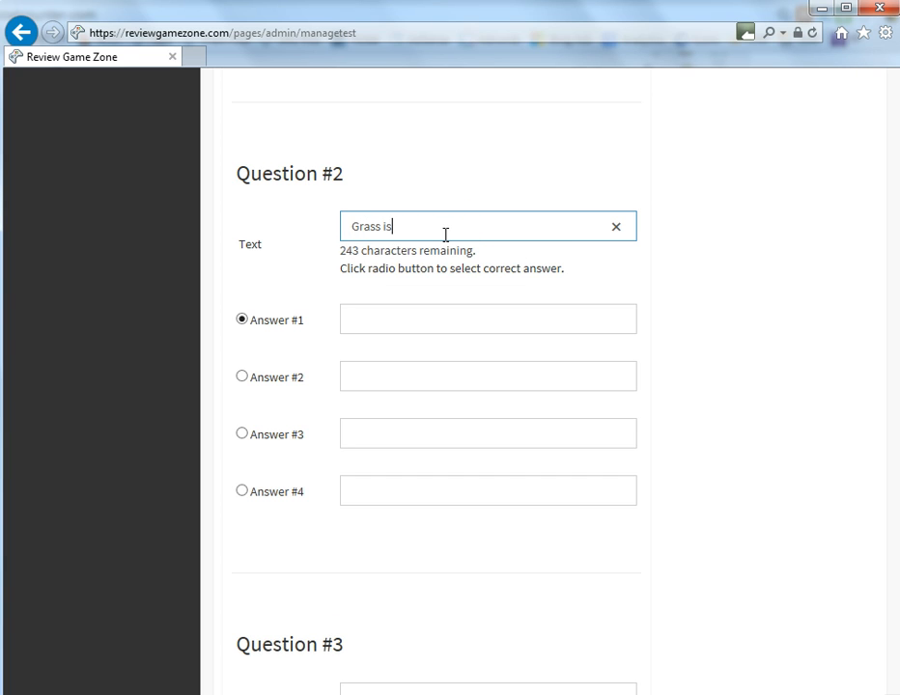
text(usually this color if it)
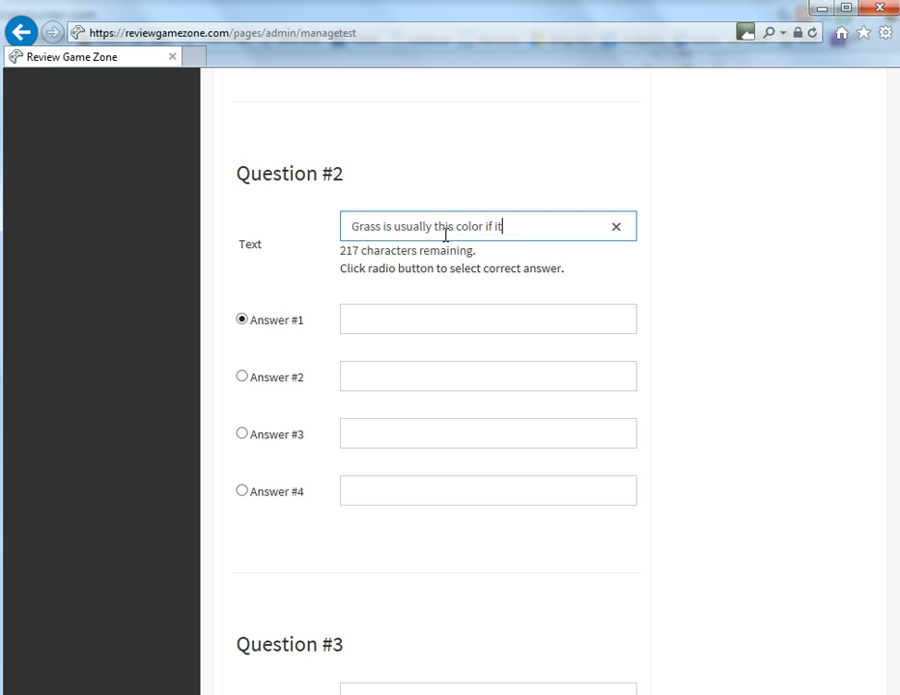
text(is healty)
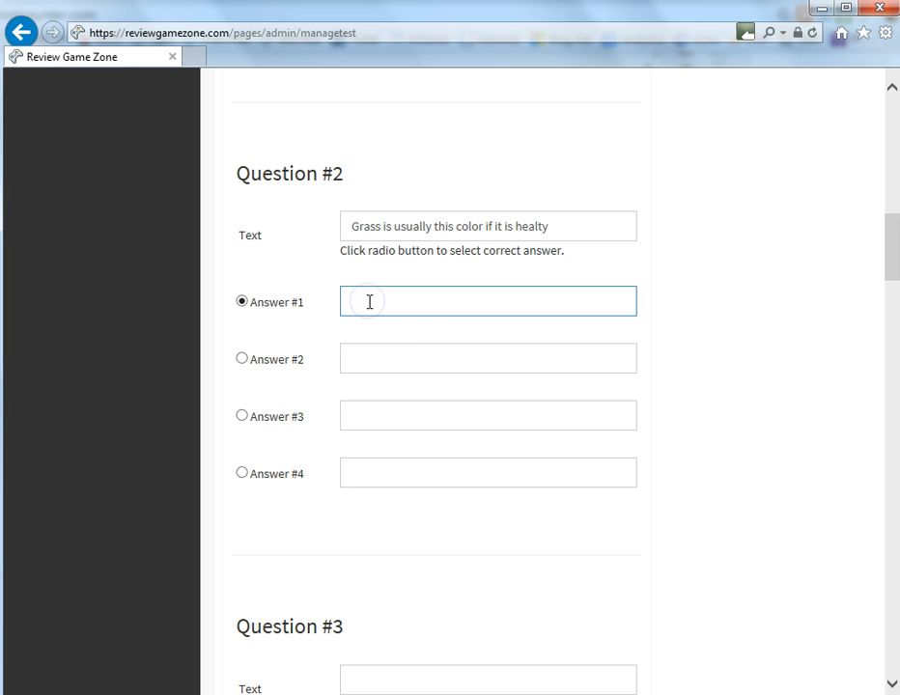
text(green)
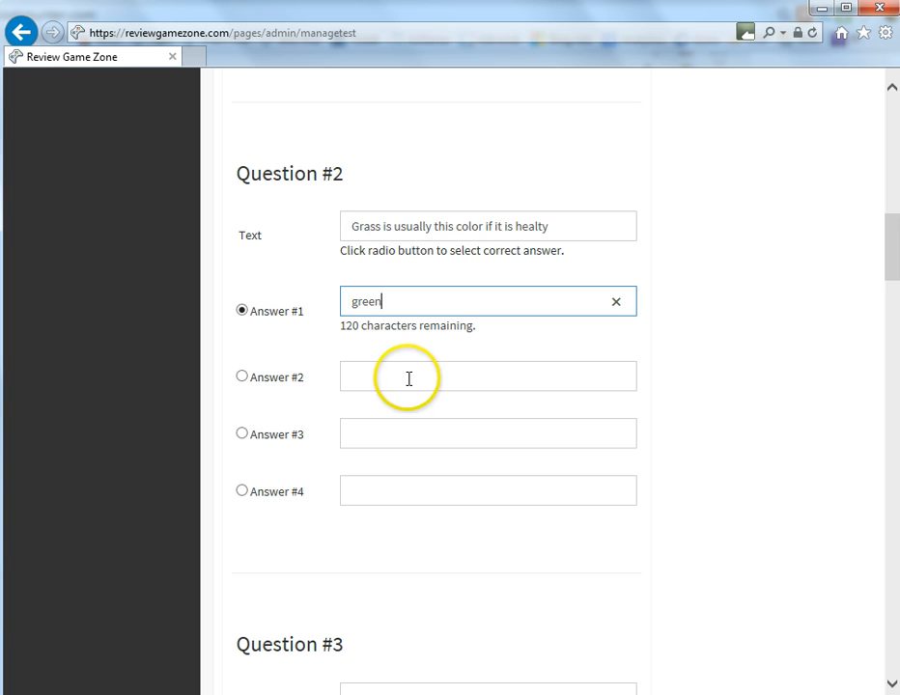
text(yellow)
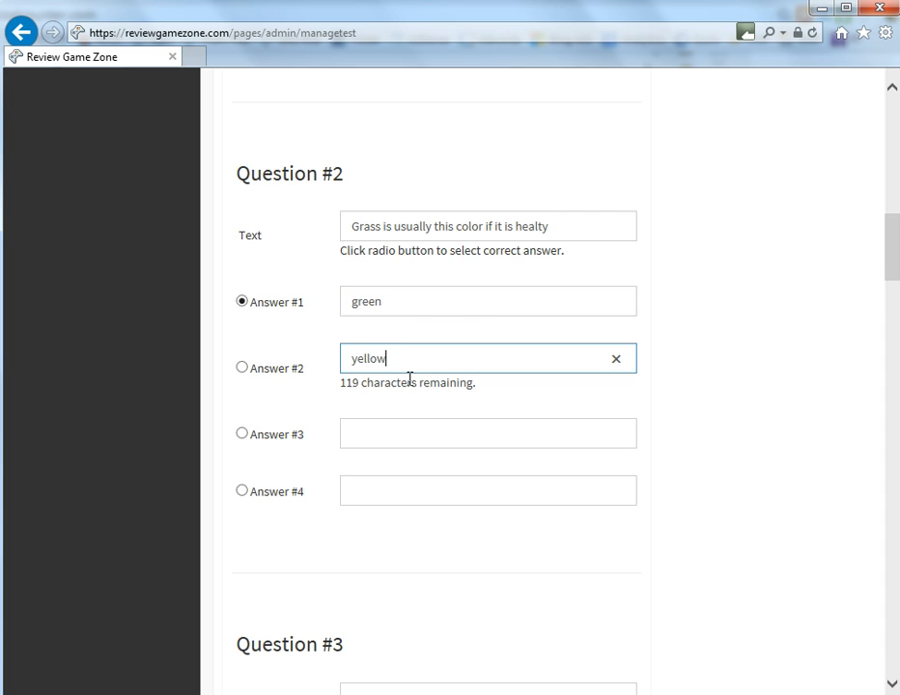
Enter red and brown as Question #2's third and fourth answers.
text(red)
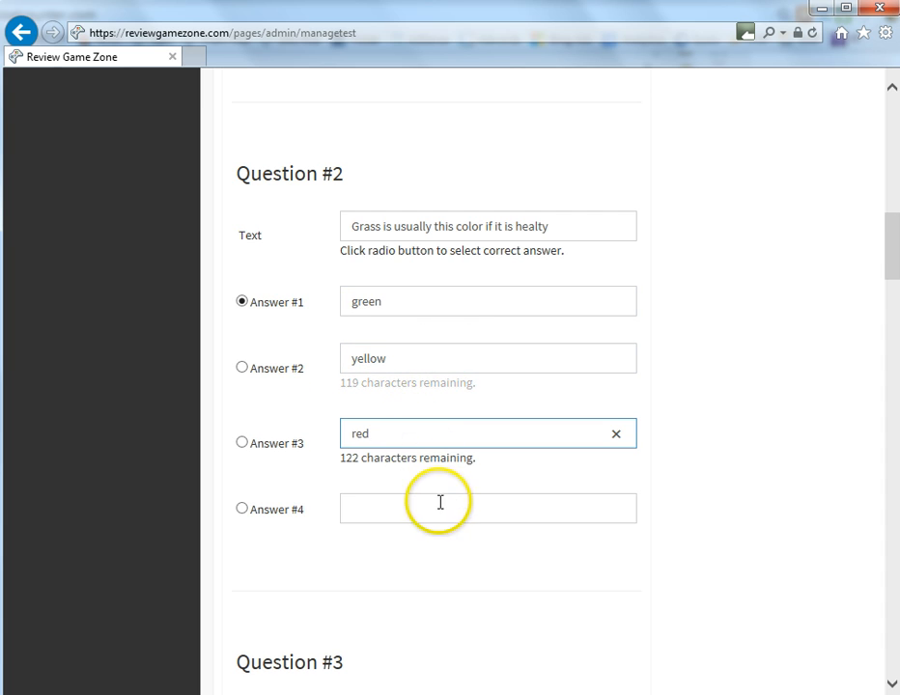
text(brow)
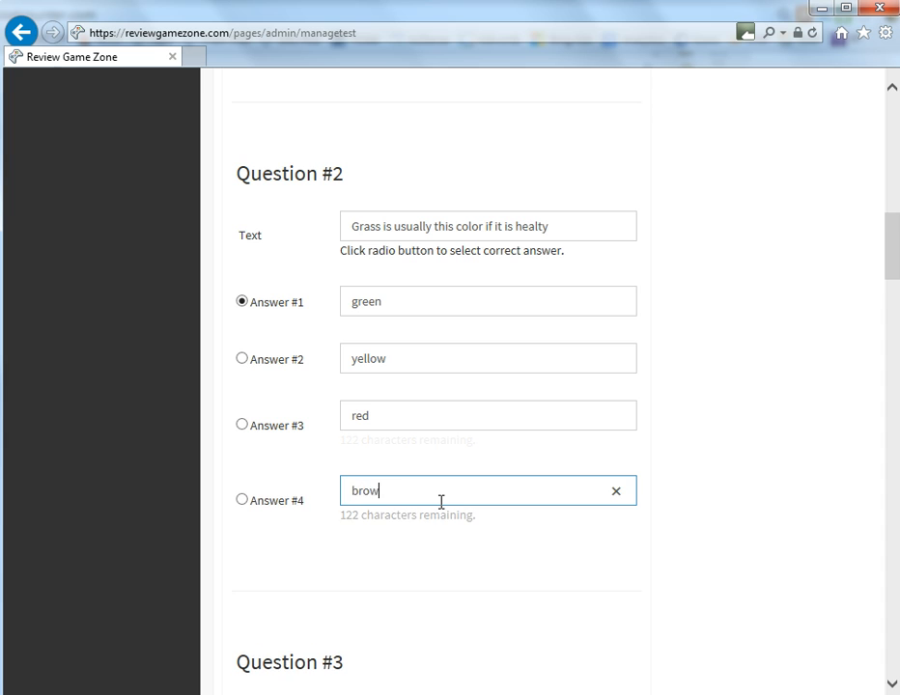
text(n)
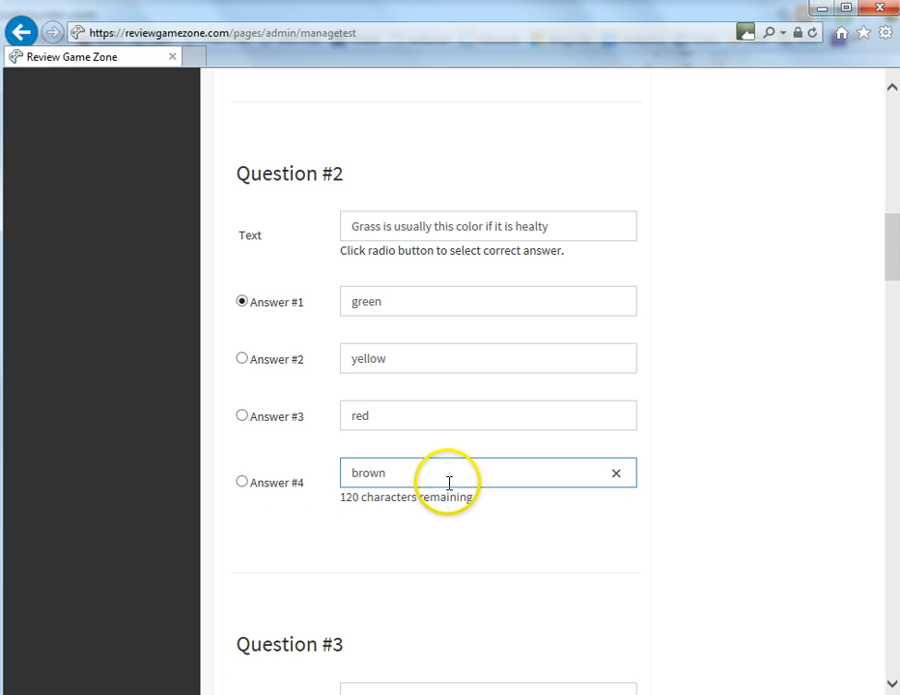
Scroll down the test form to Question #10 and the Save Test button.
scroll(down, 3)
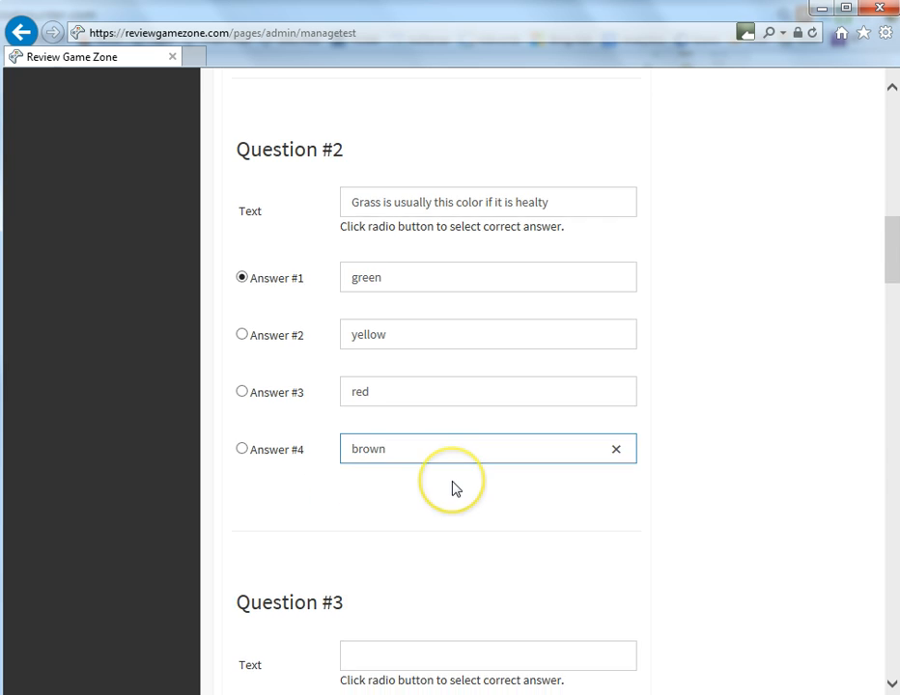
scroll(down, 3)
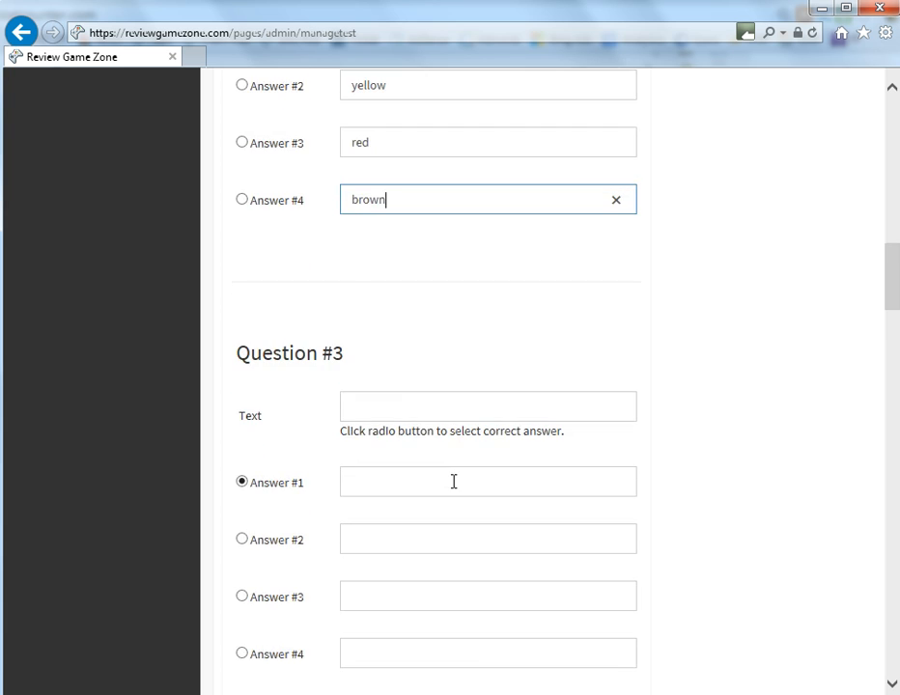
scroll(down, 3)
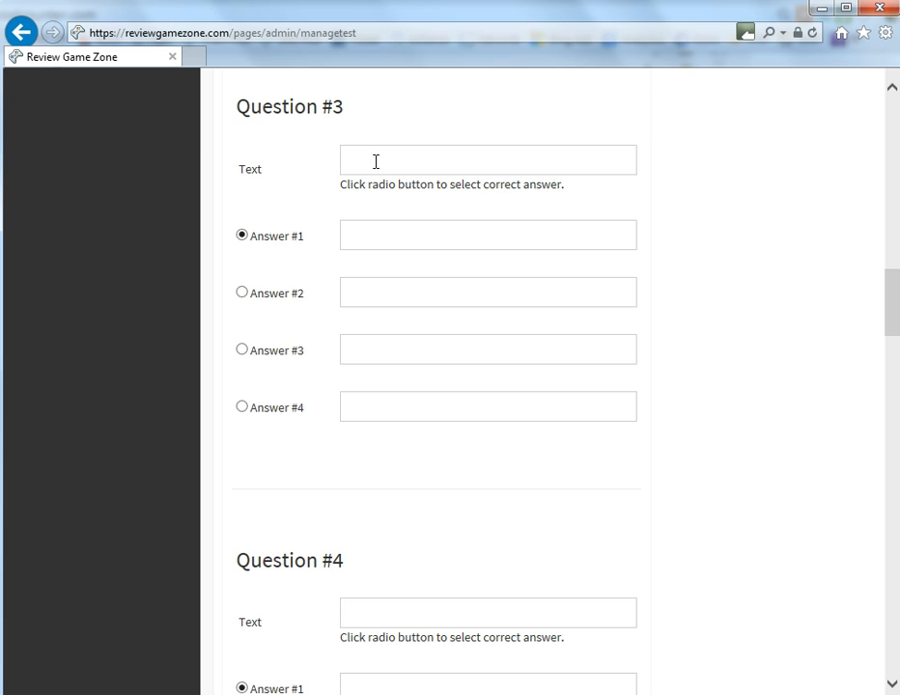
scroll(down, 3)
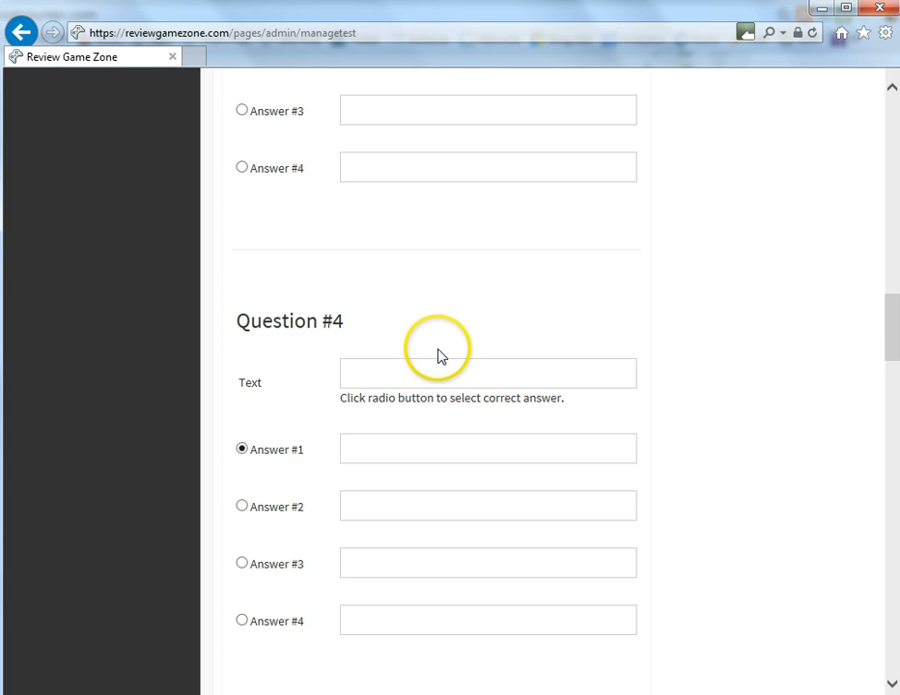
scroll(down, 3)
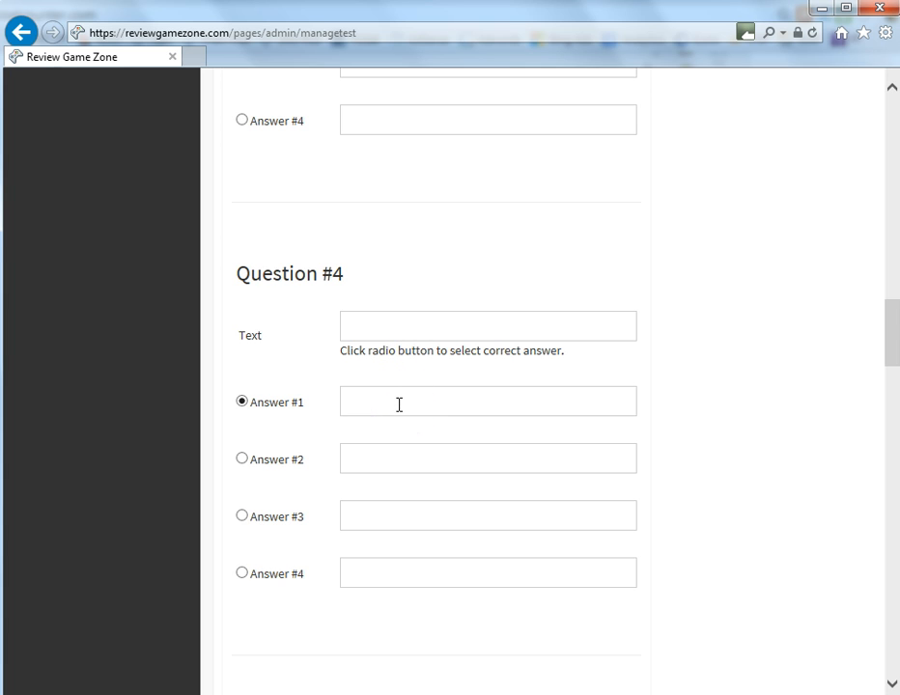
mouse_move(411, 573)
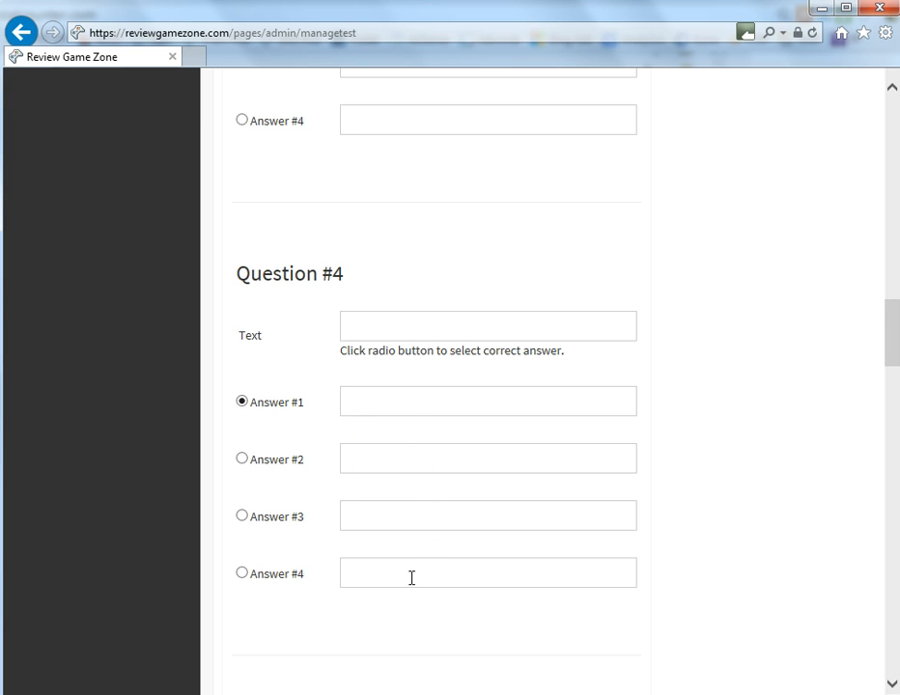
scroll(down, 3)
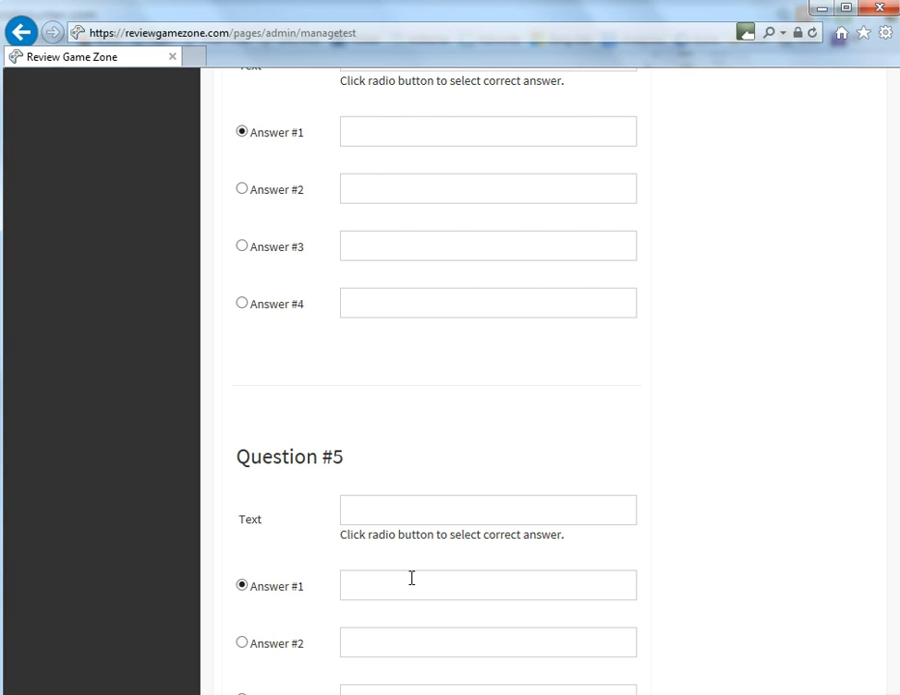
scroll(down, 3)
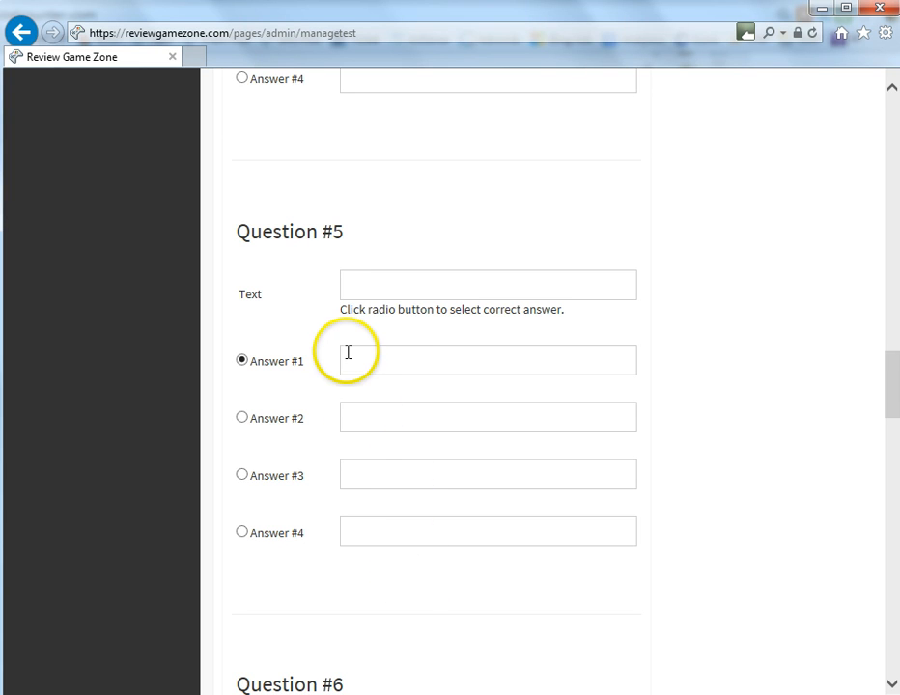
scroll(down, 3)
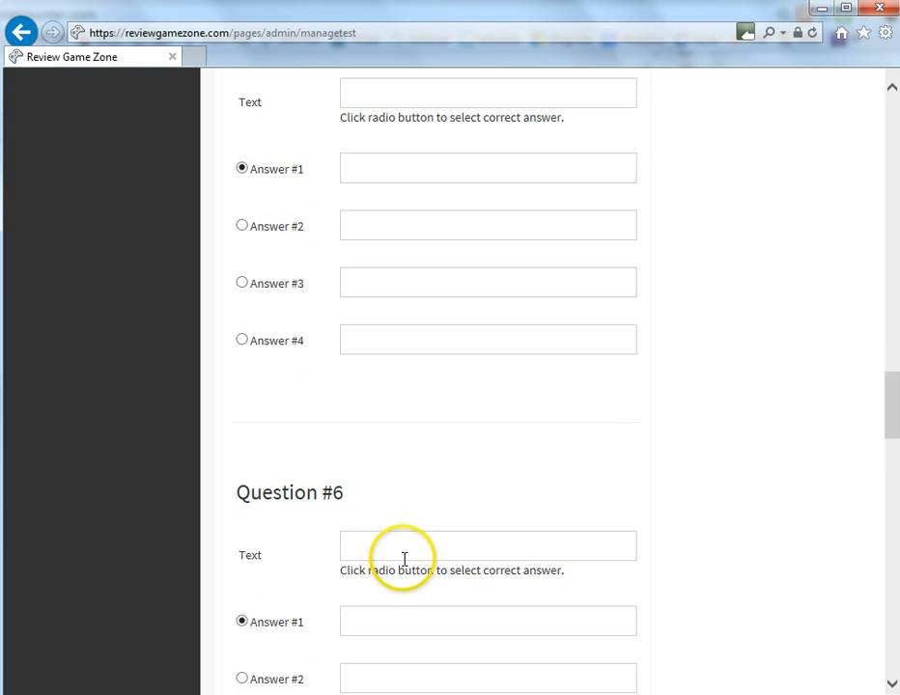
scroll(down, 3)
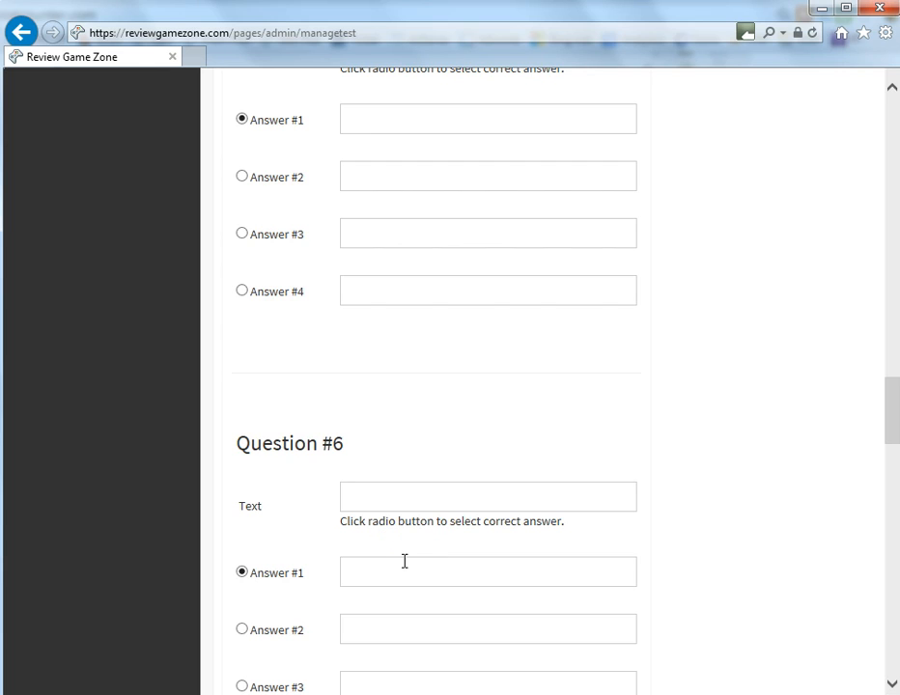
scroll(down, 3)
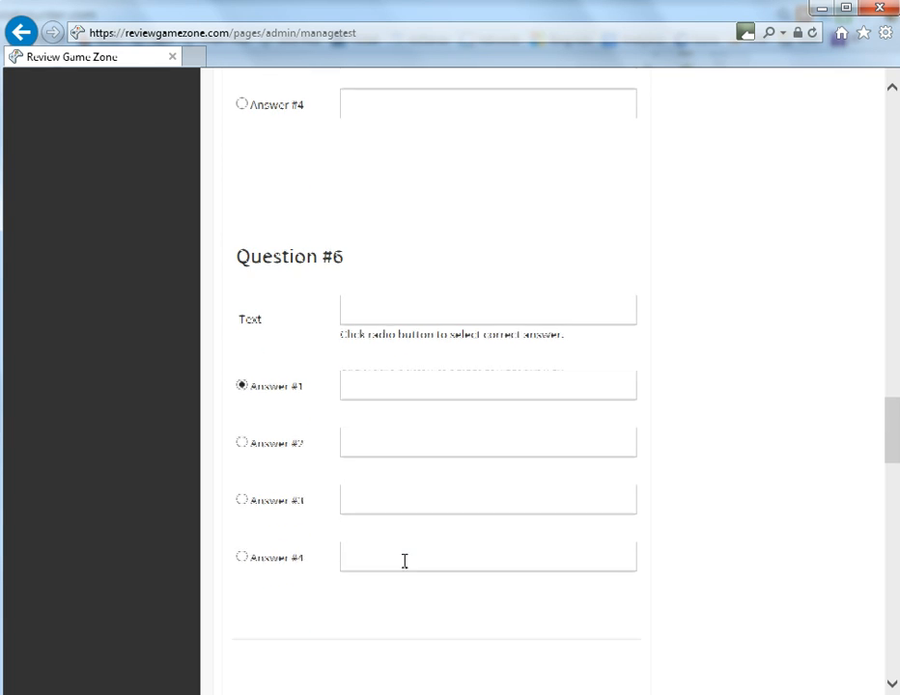
scroll(down, 3)
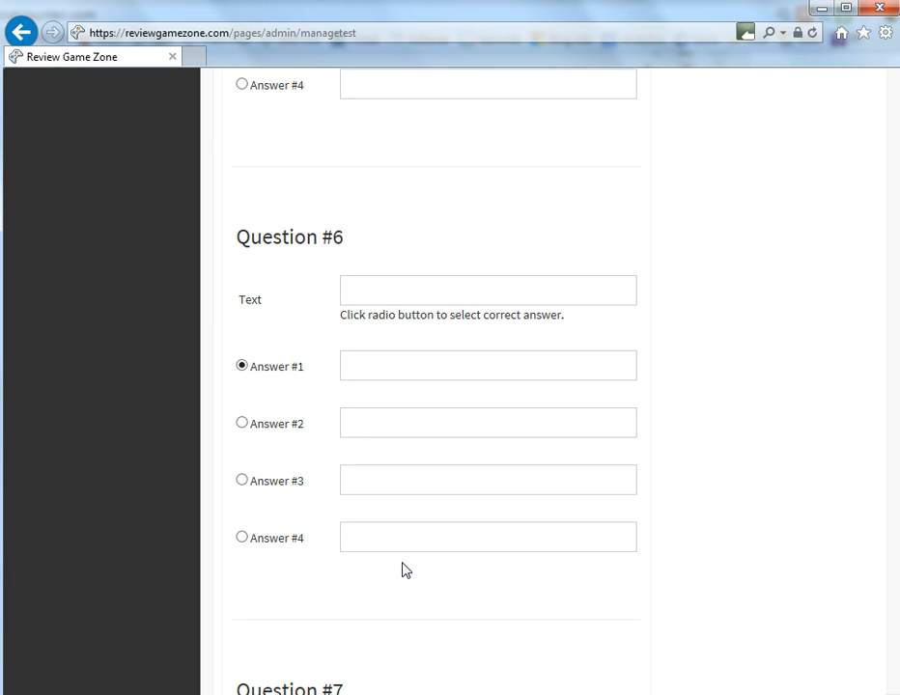
scroll(down, 3)
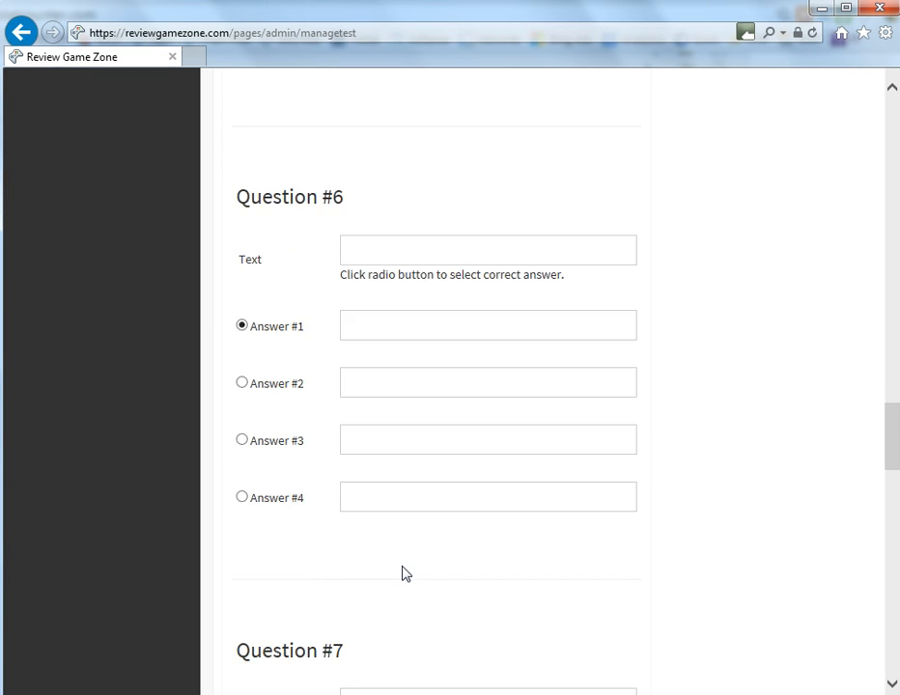
scroll(down, 3)
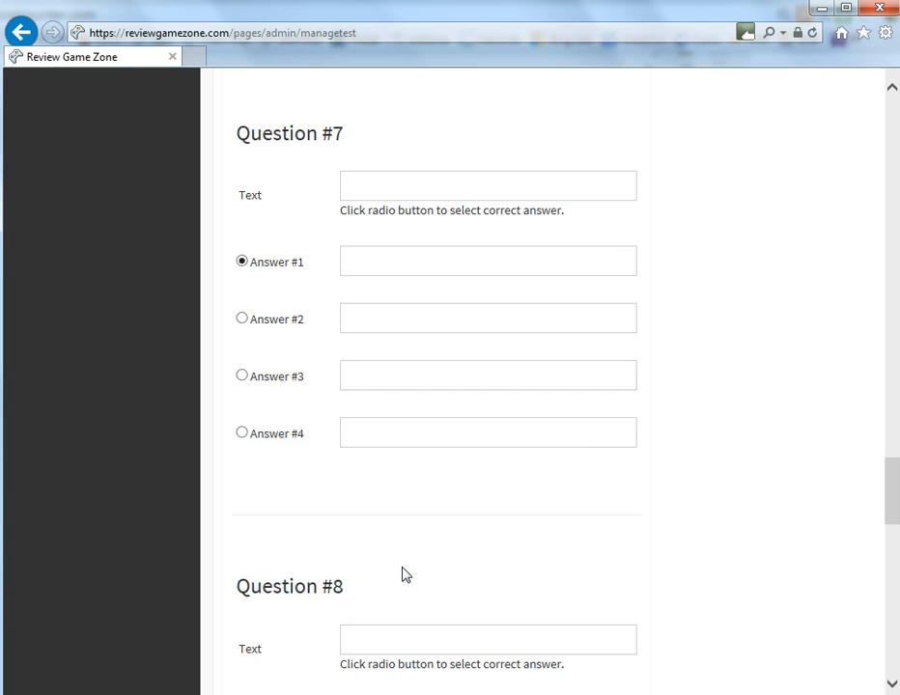
scroll(down, 3)
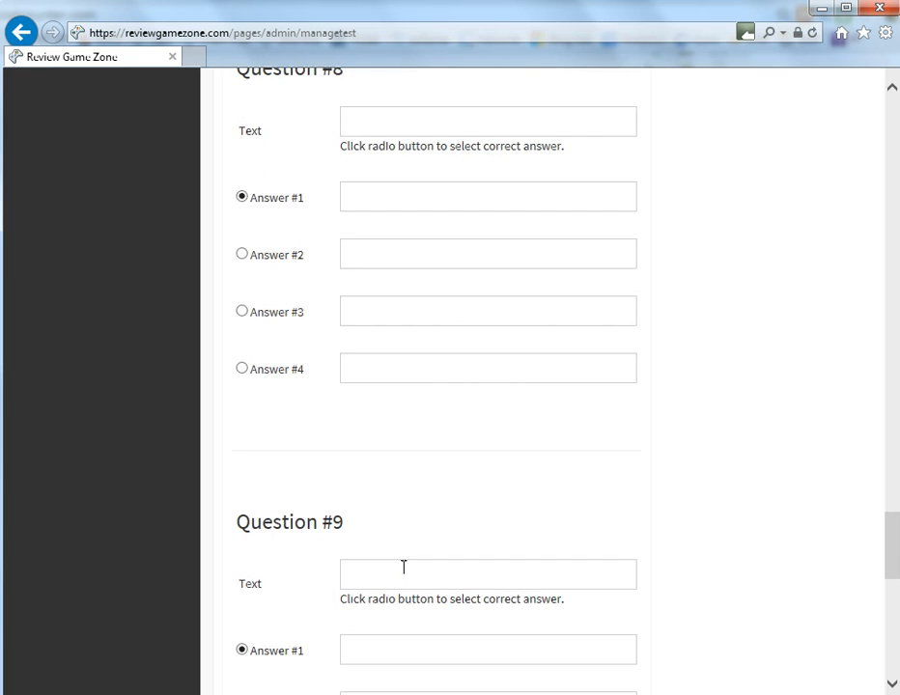
scroll(down, 3)
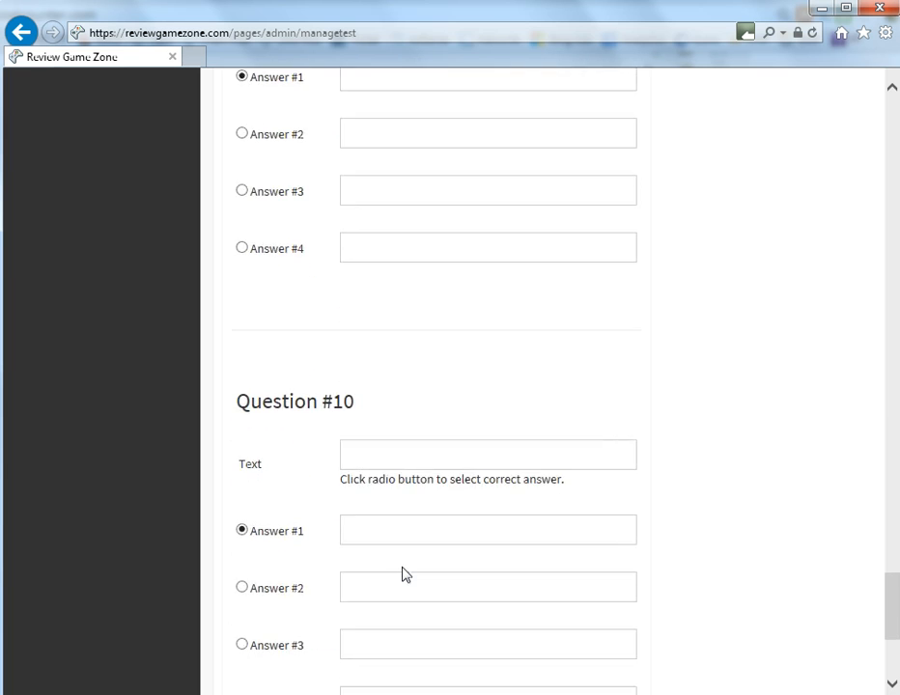
scroll(down, 3)
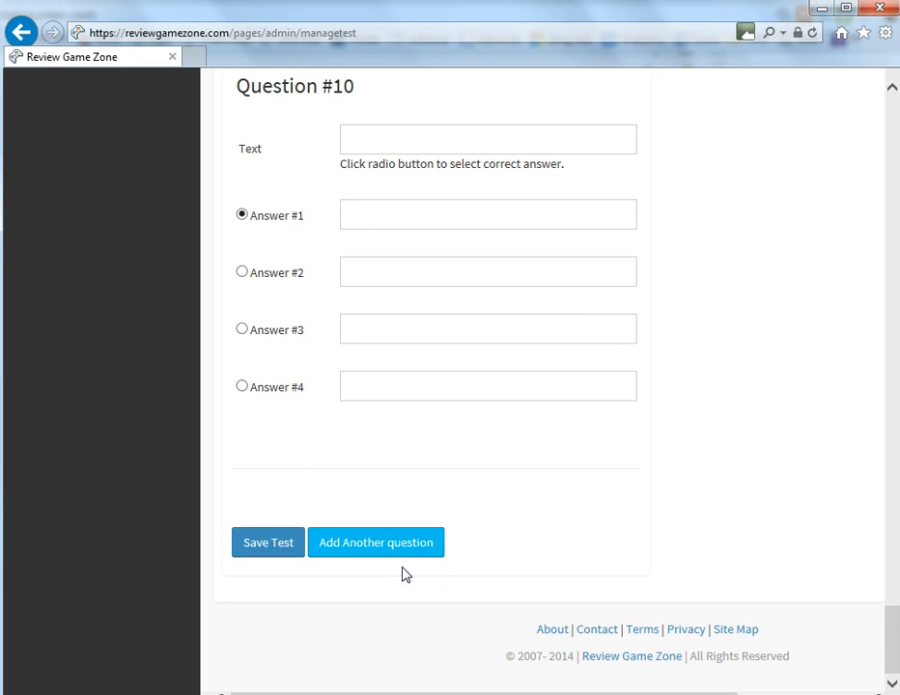
mouse_move(627, 493)
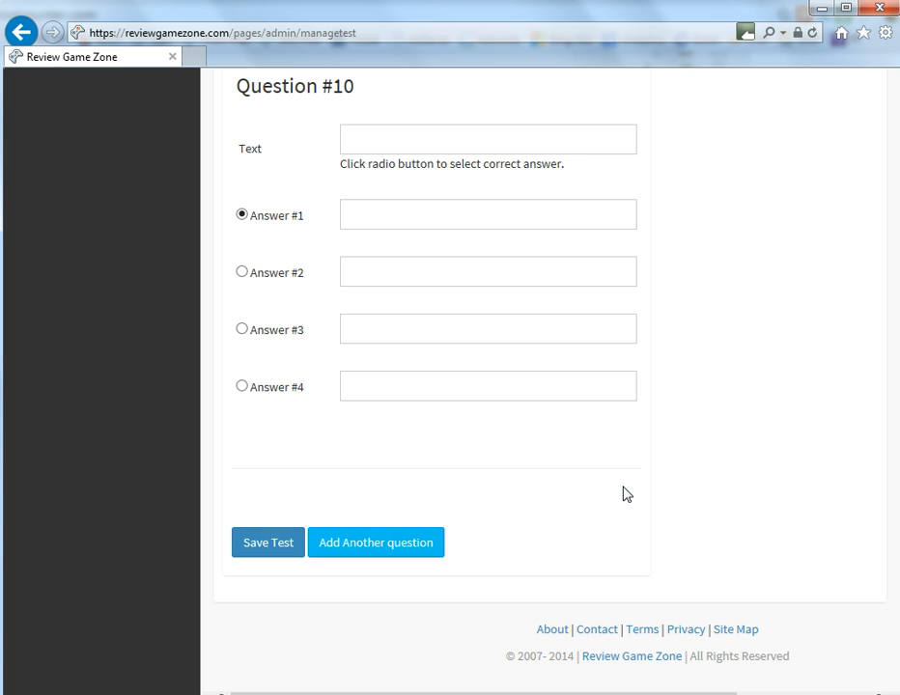
Add Question #11 and Question #12 slots to the test form.
click(267, 541)
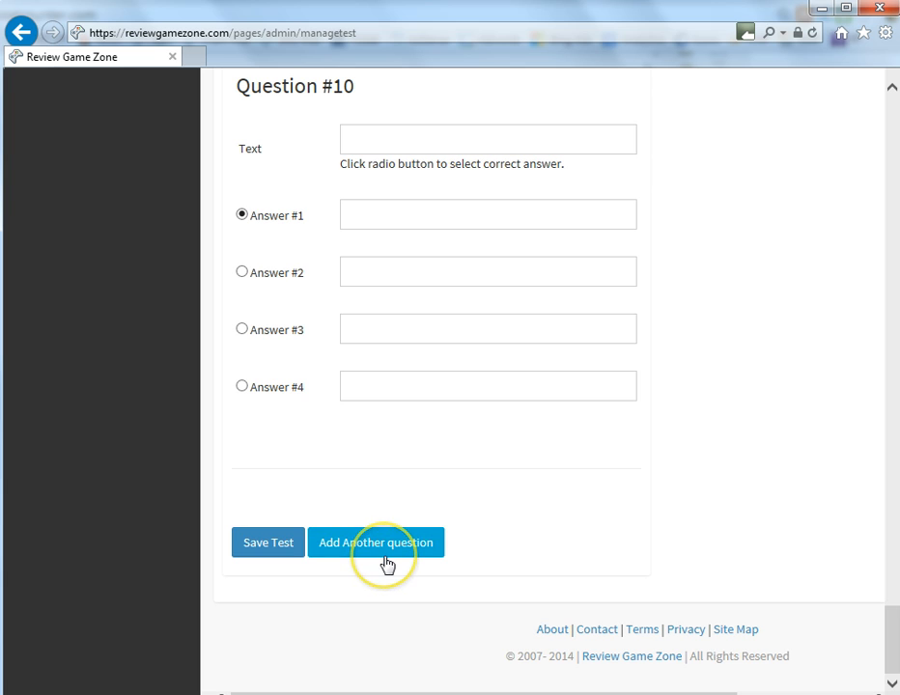
click(375, 541)
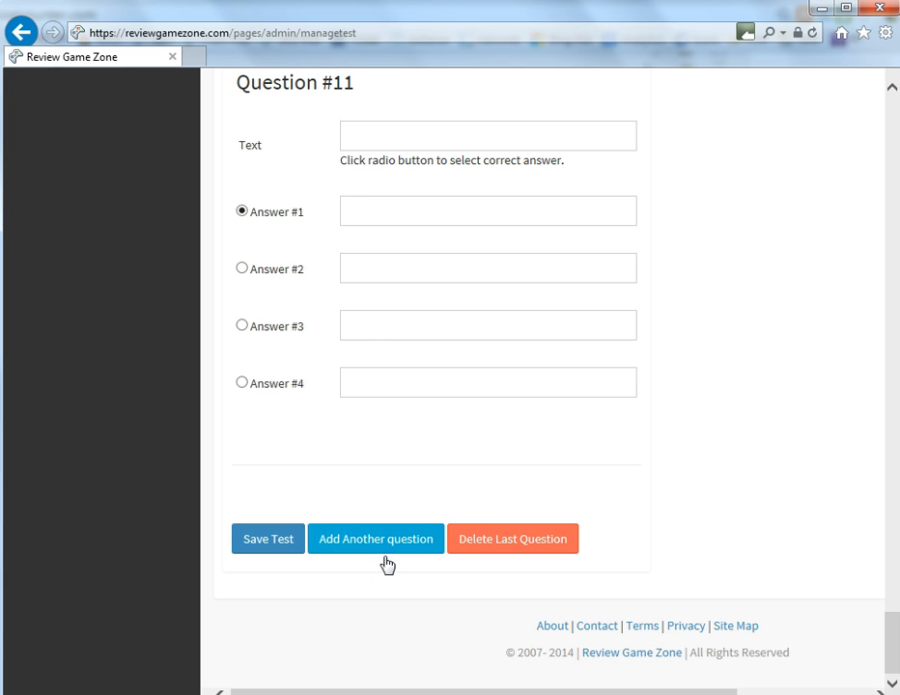
mouse_move(400, 553)
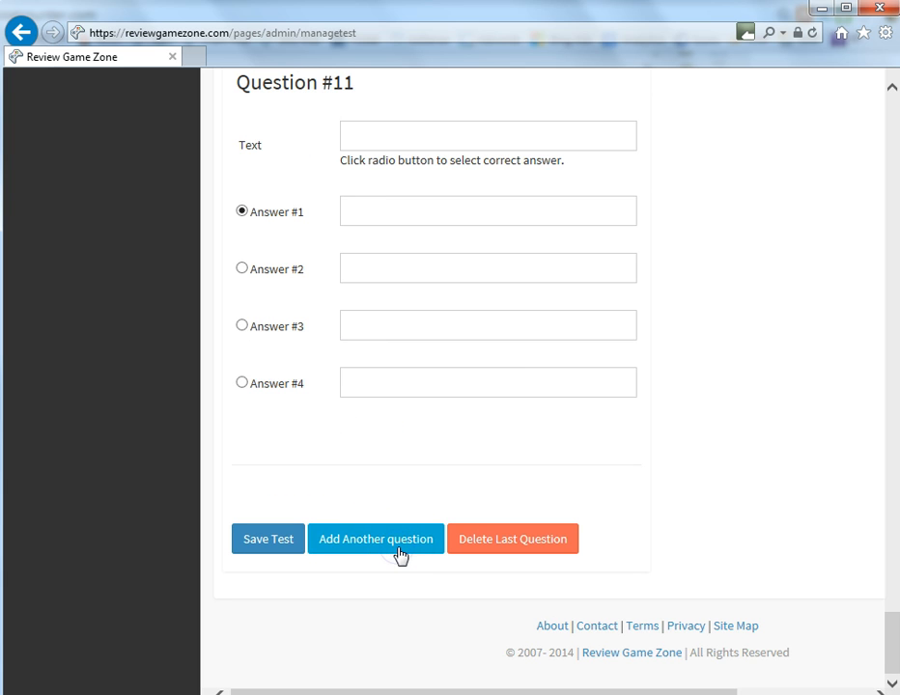
click(376, 539)
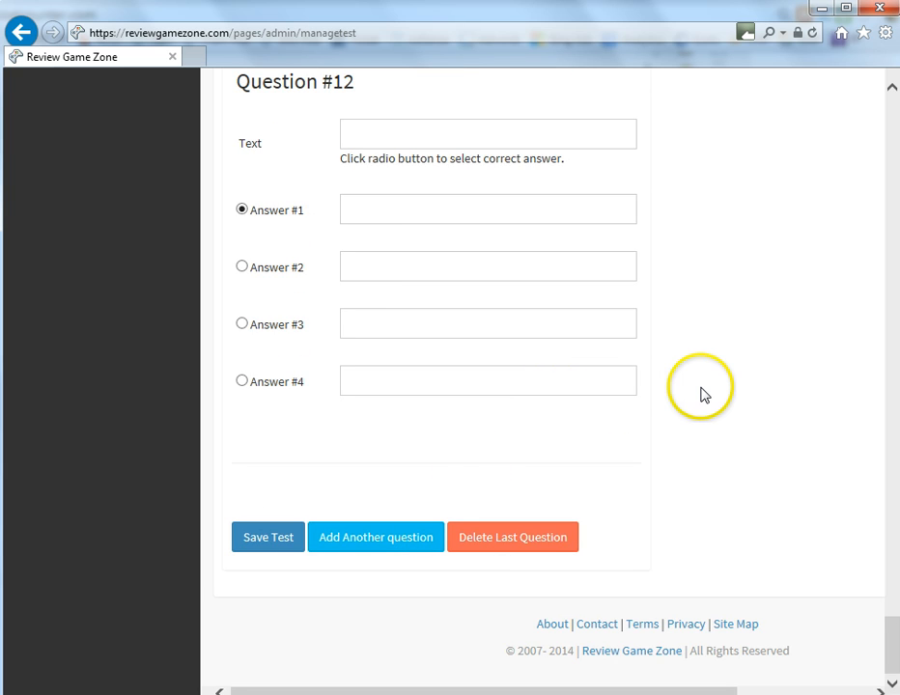
mouse_move(660, 411)
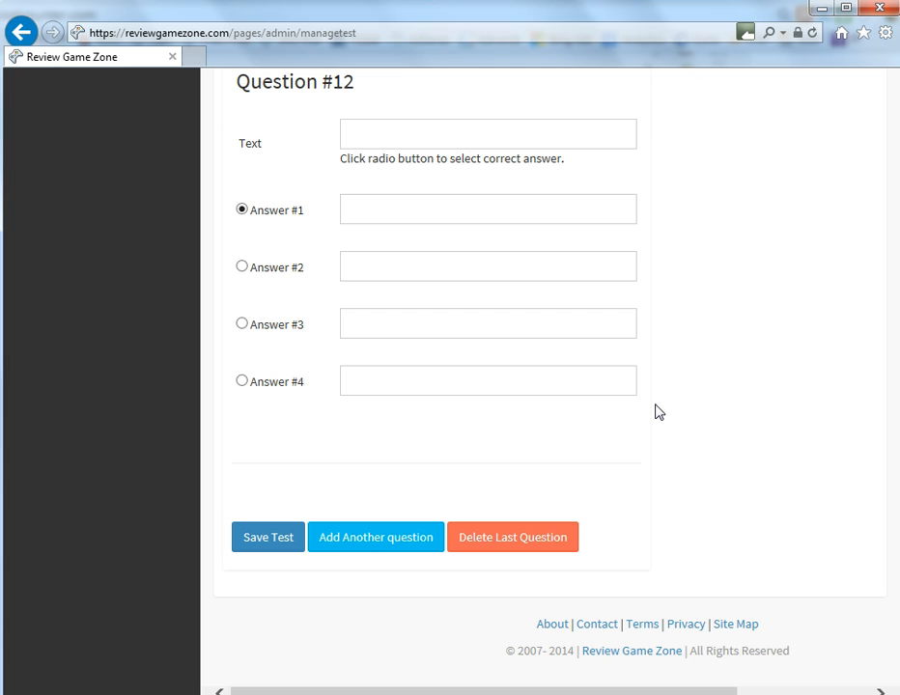
mouse_move(538, 600)
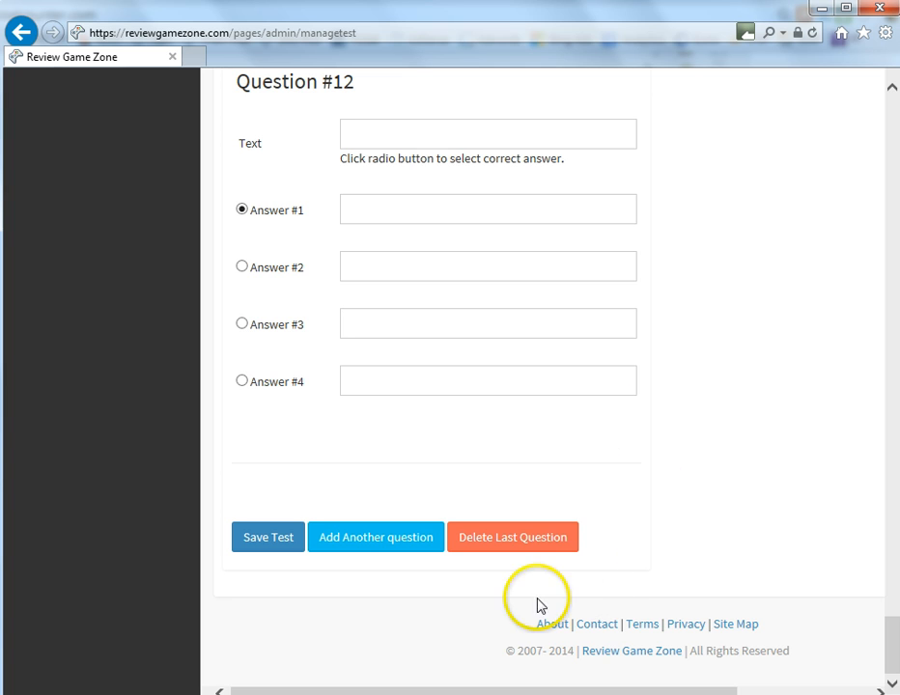
Delete the twelfth and eleventh question slots, leaving ten questions.
click(513, 536)
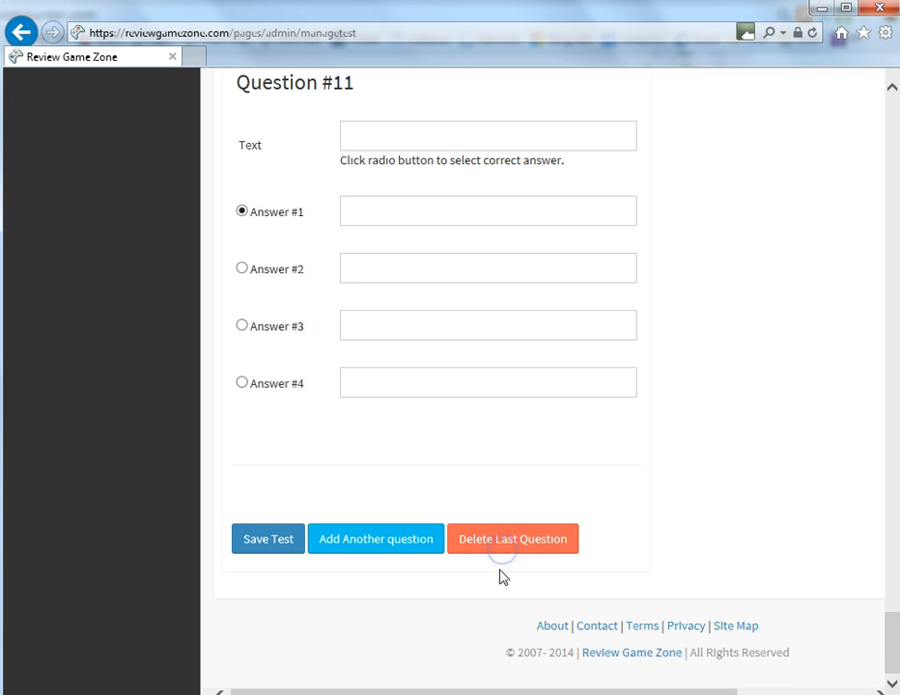
click(513, 538)
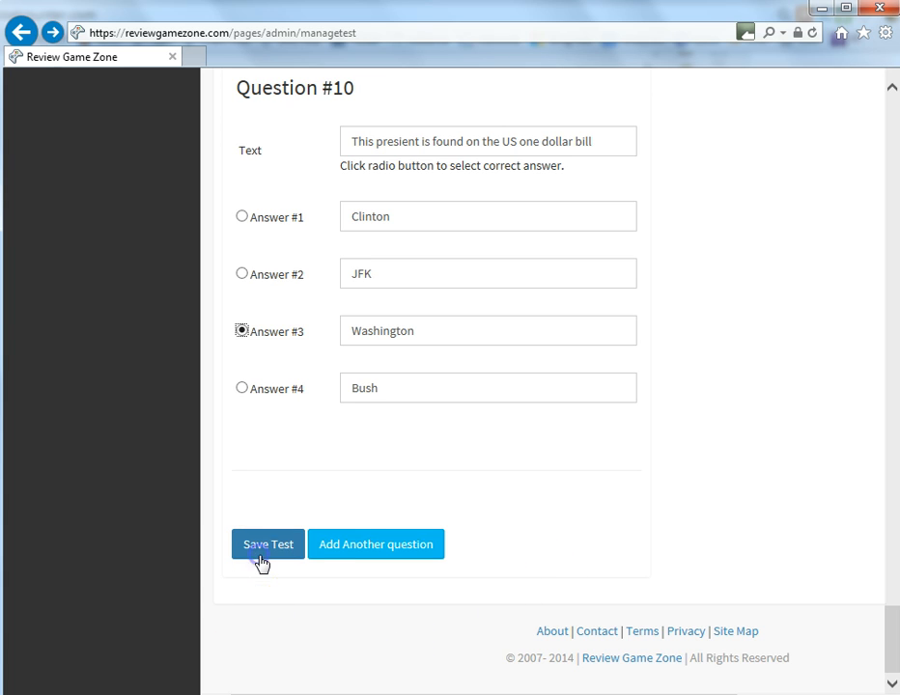
Save Demo Test 1 and open its games page via the ID 21125 link.
click(267, 544)
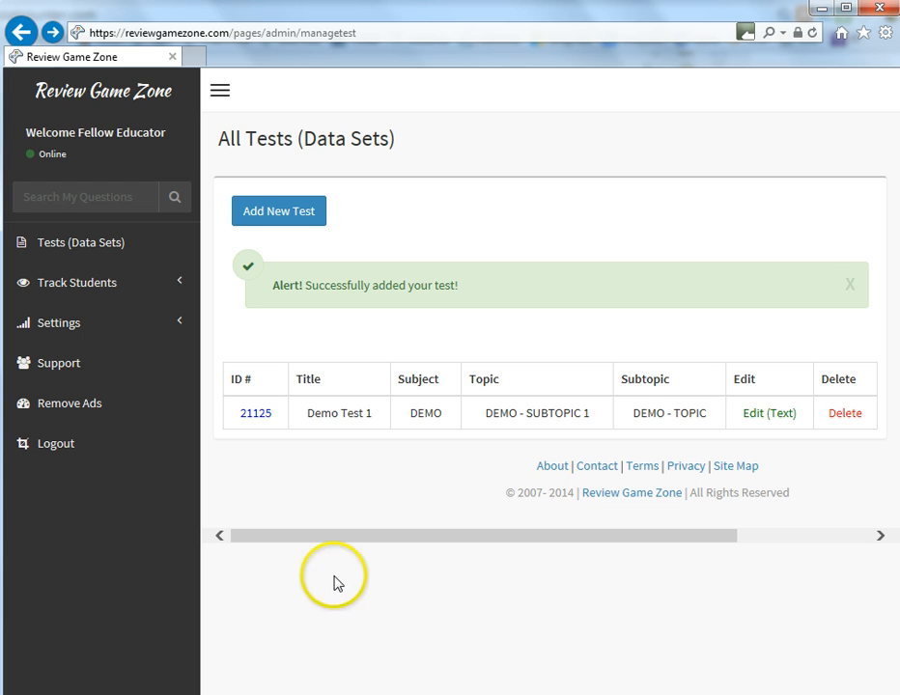
mouse_move(377, 610)
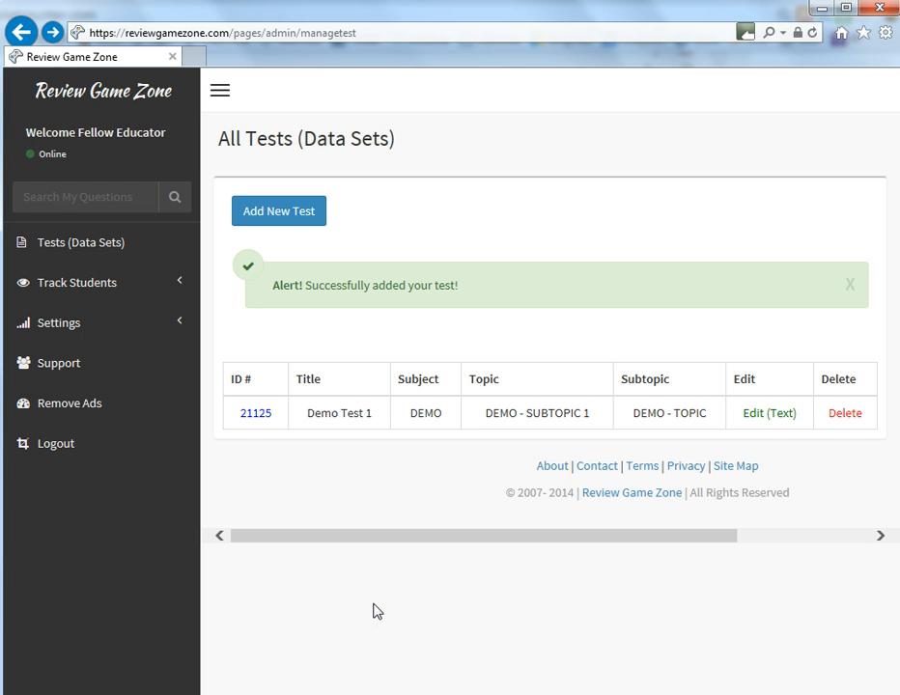
mouse_move(248, 458)
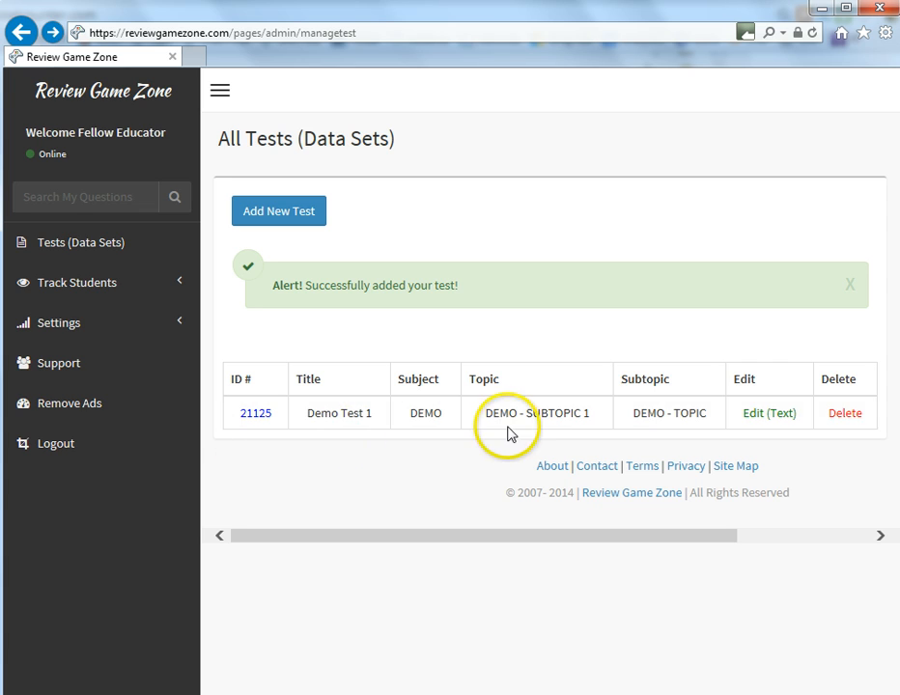
mouse_move(729, 463)
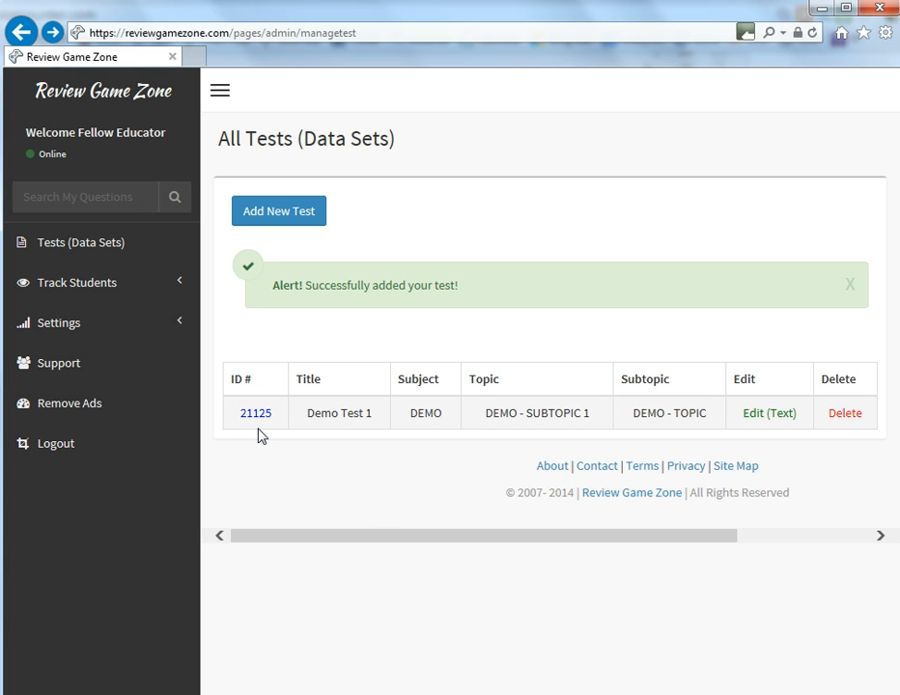
mouse_move(259, 427)
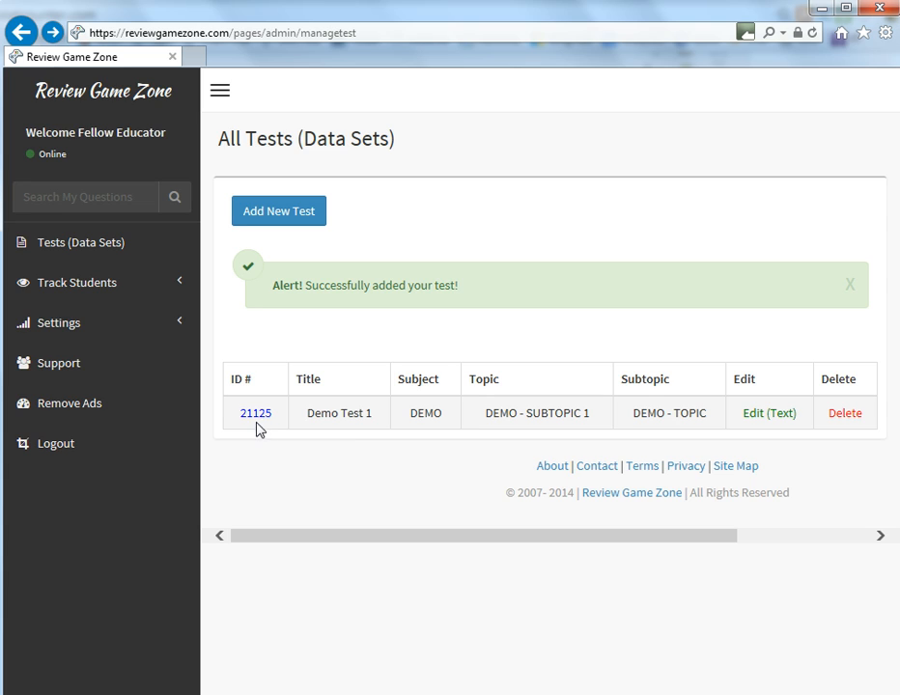
click(255, 412)
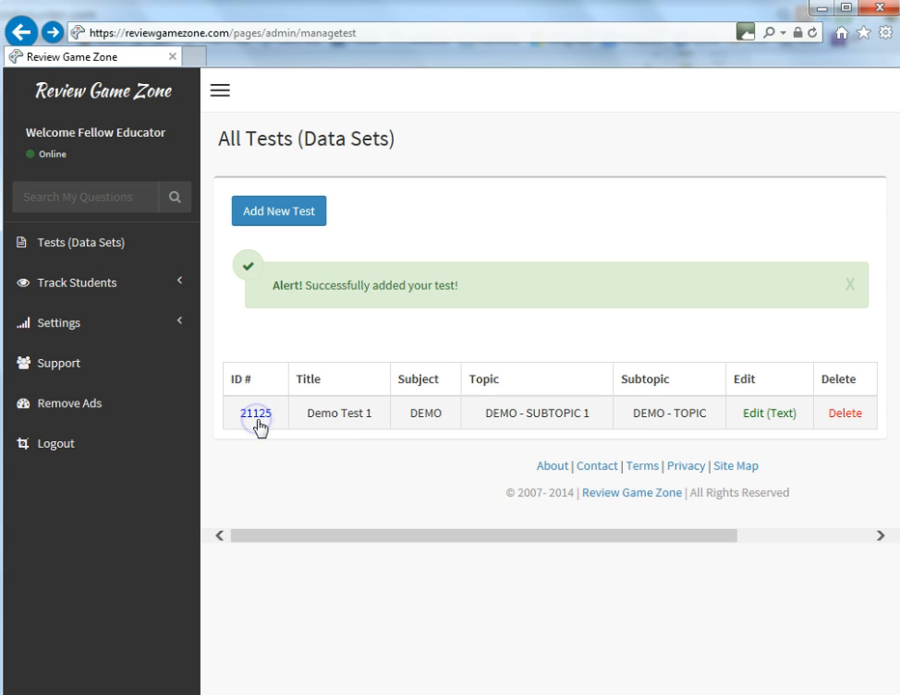
click(256, 412)
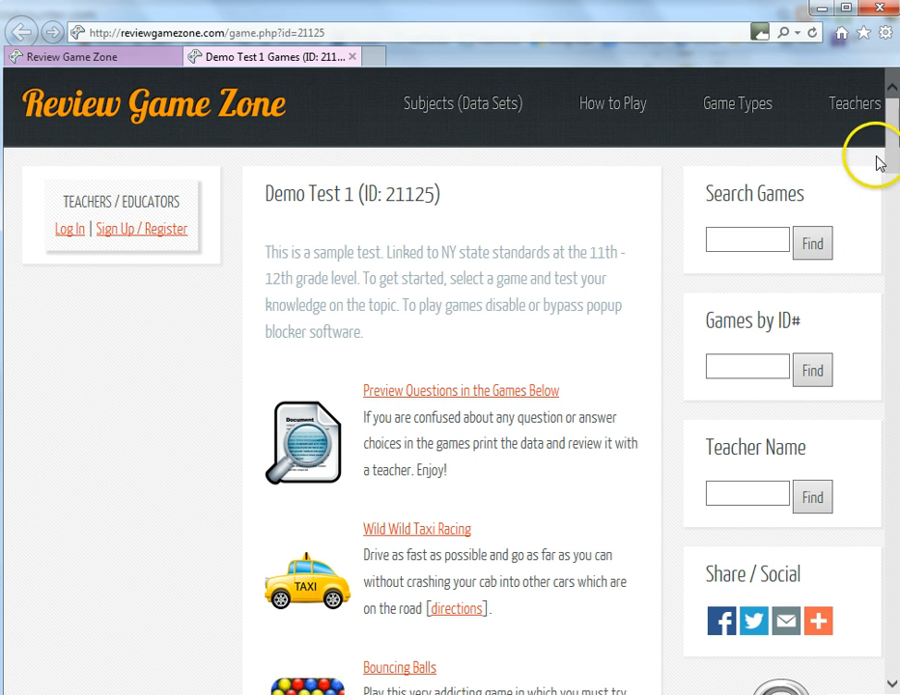
scroll(down, 3)
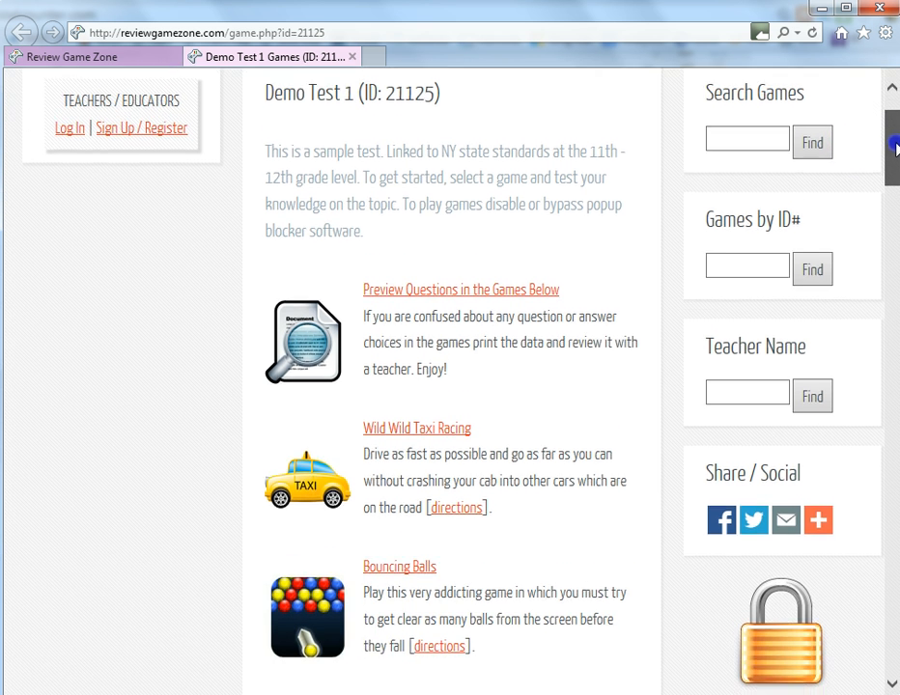
scroll(down, 3)
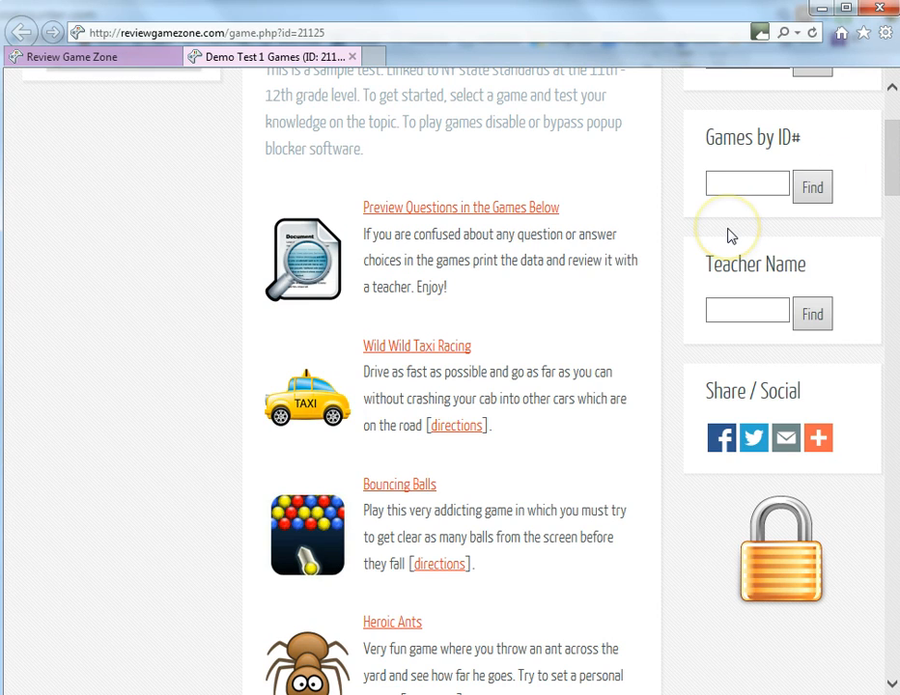
mouse_move(464, 214)
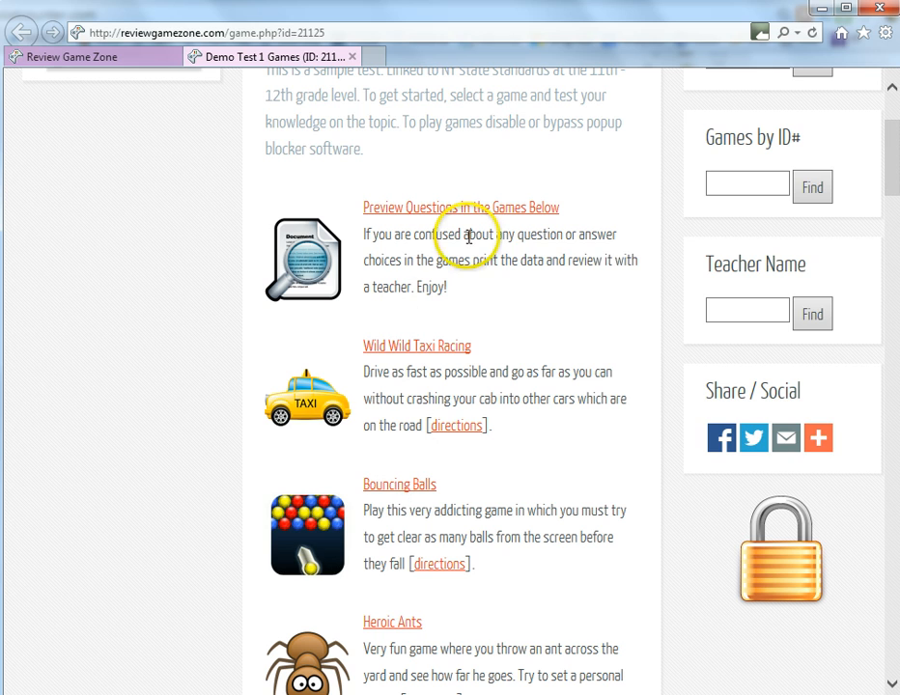
click(72, 56)
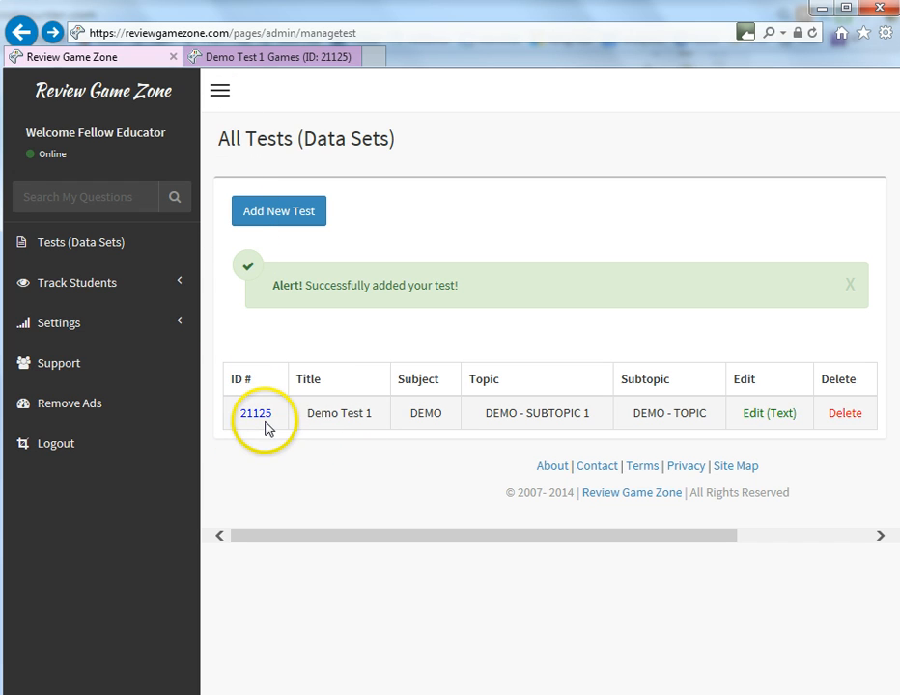
click(255, 412)
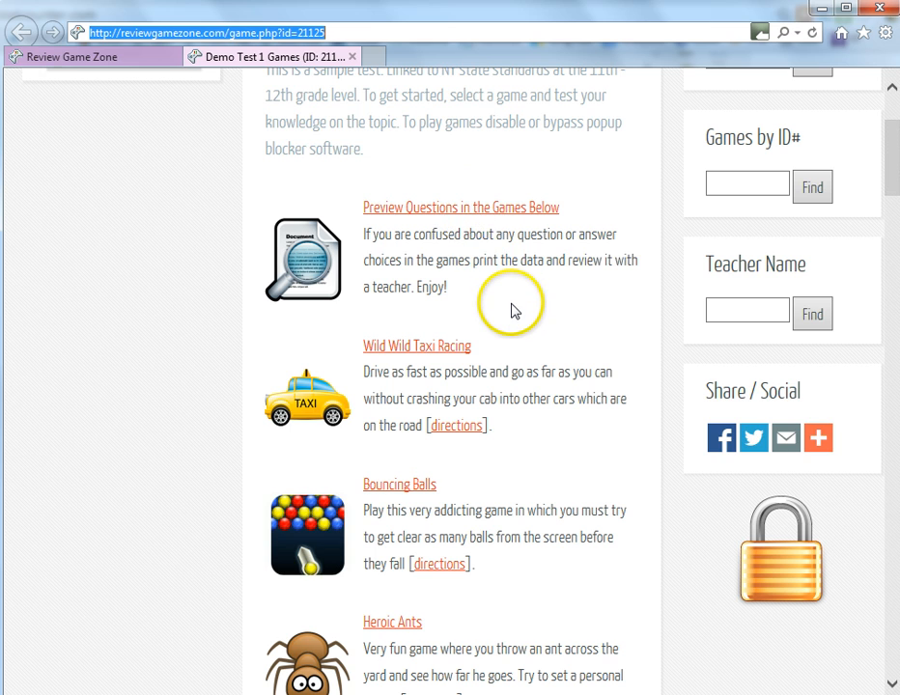
scroll(down, 3)
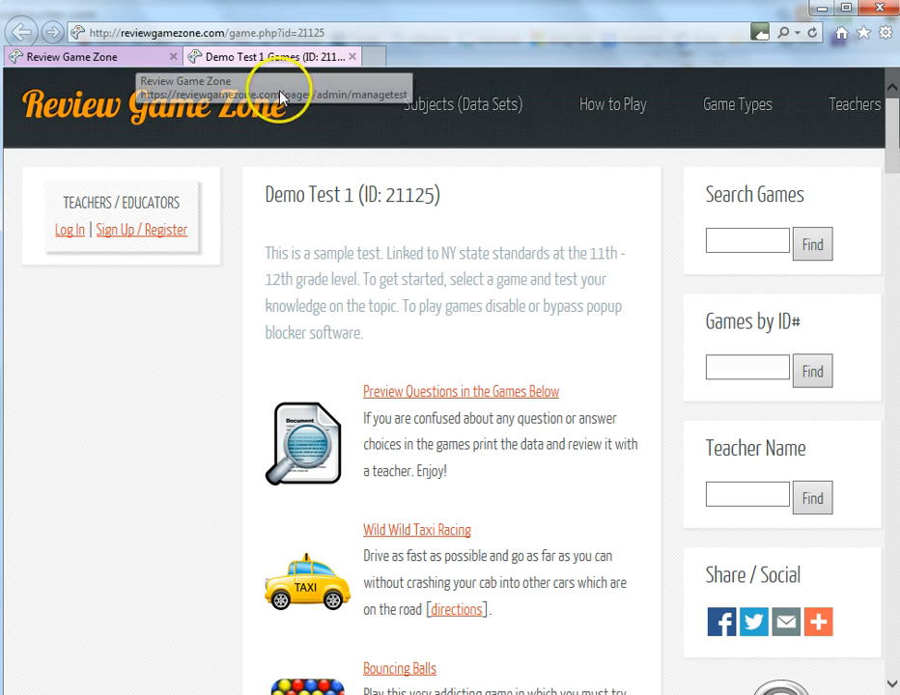
mouse_move(174, 116)
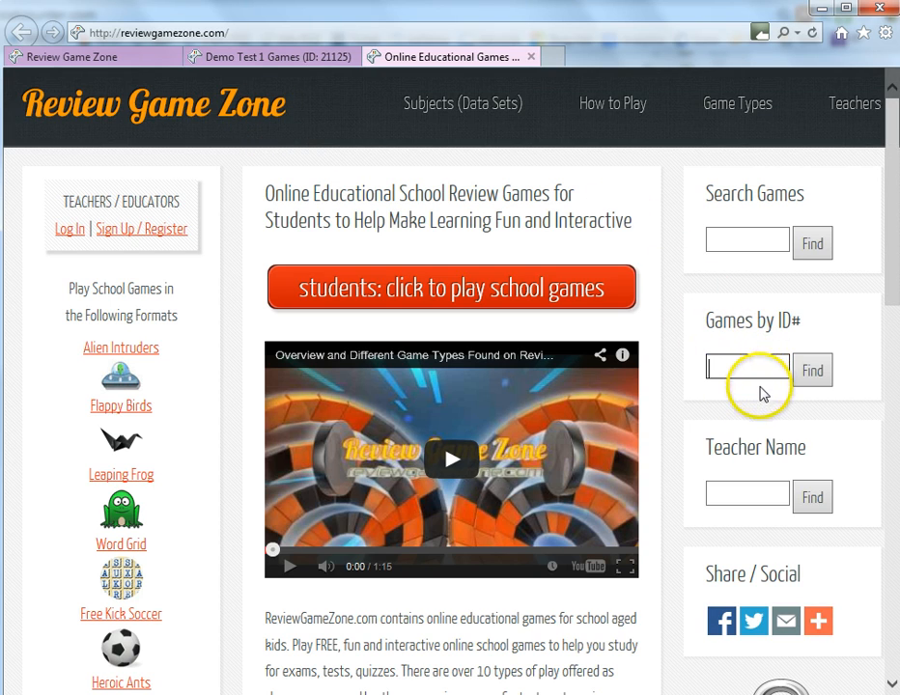
mouse_move(820, 326)
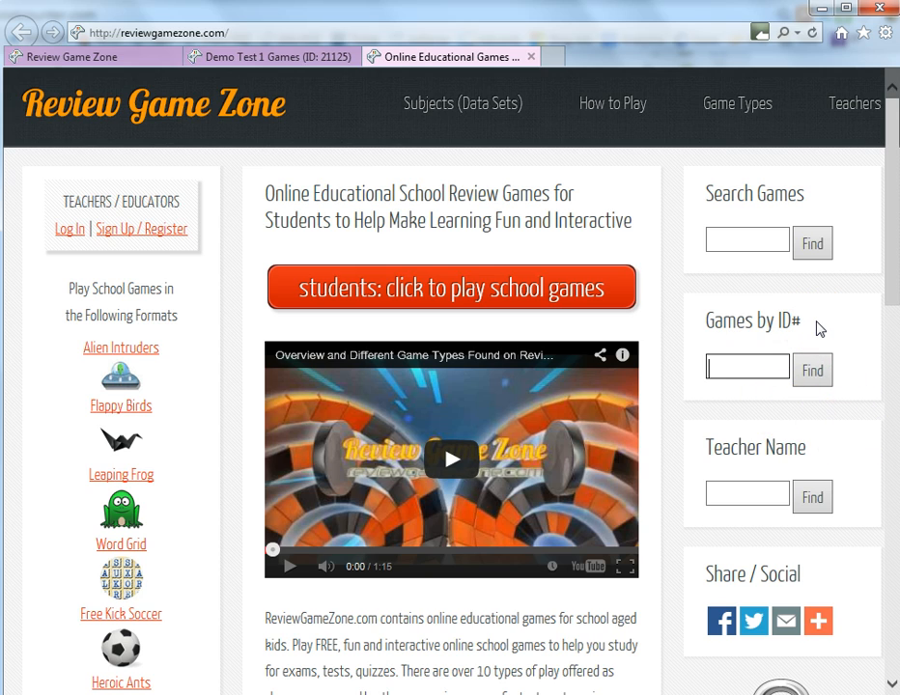
Search Games by ID# for 21125 to bring up Demo Test 1's games.
text(2)
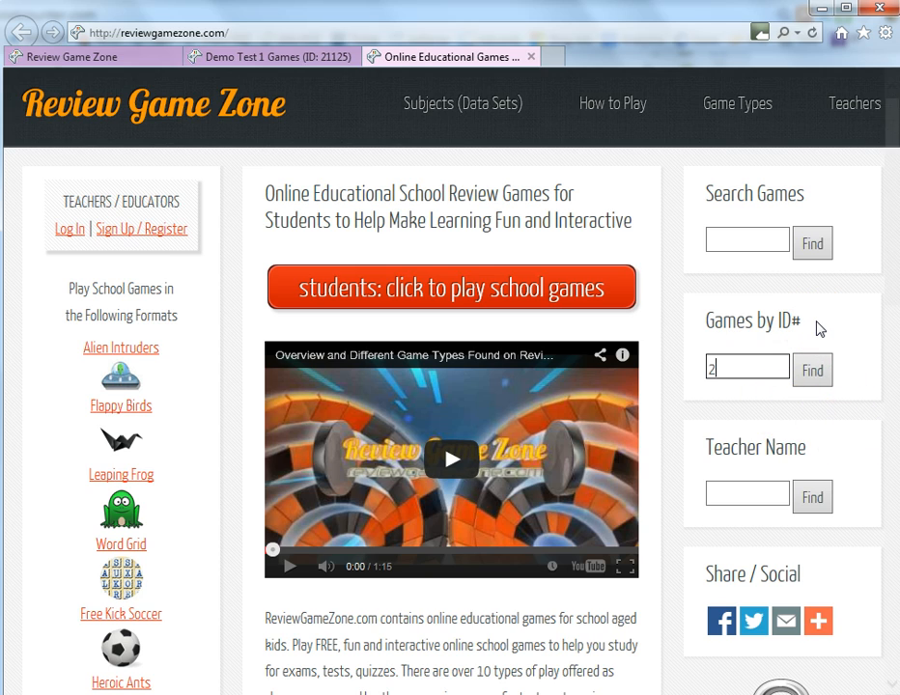
text(1125)
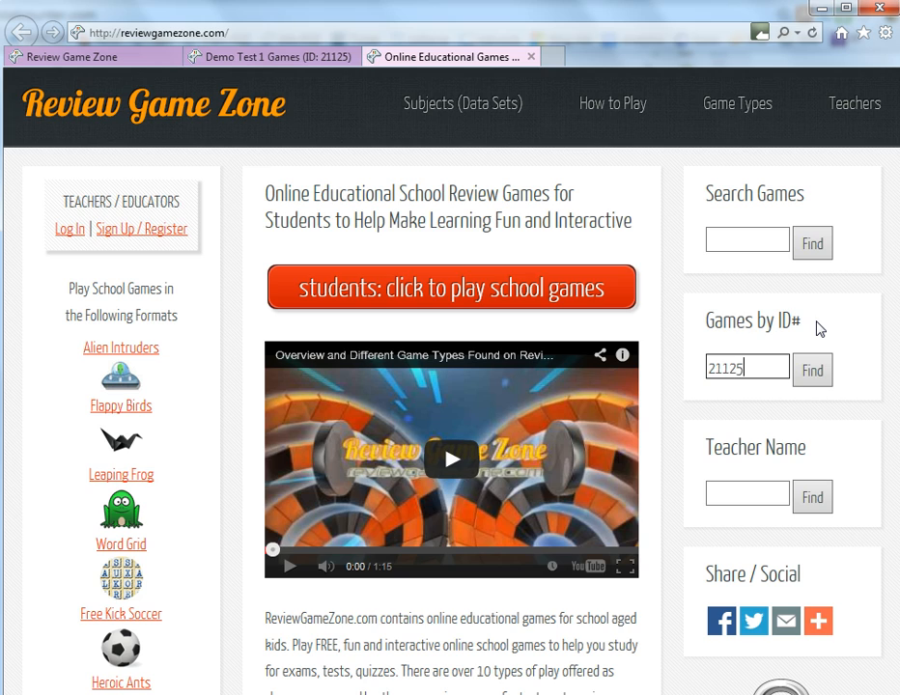
click(811, 371)
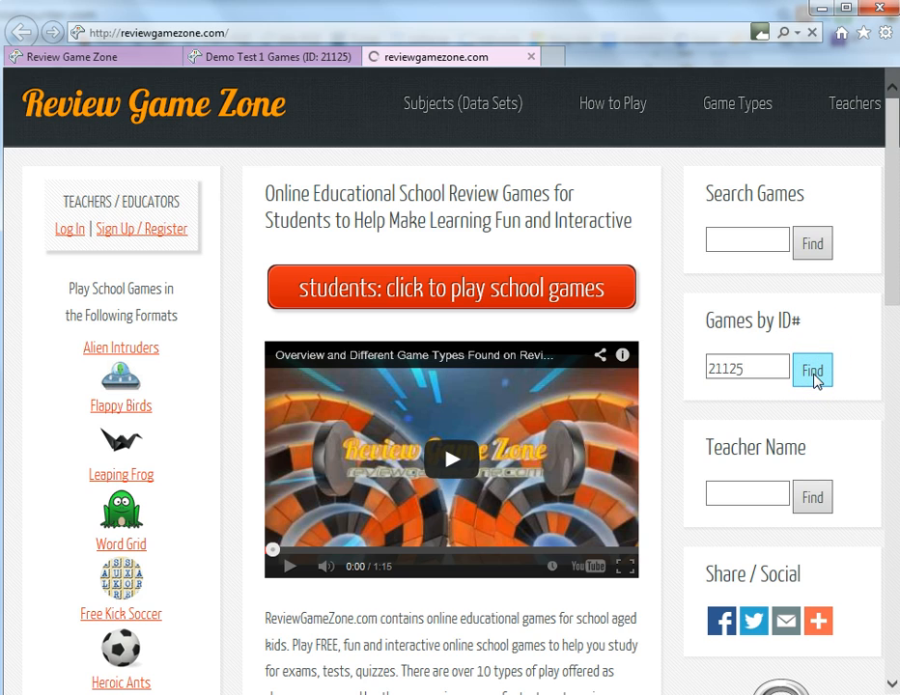
click(810, 371)
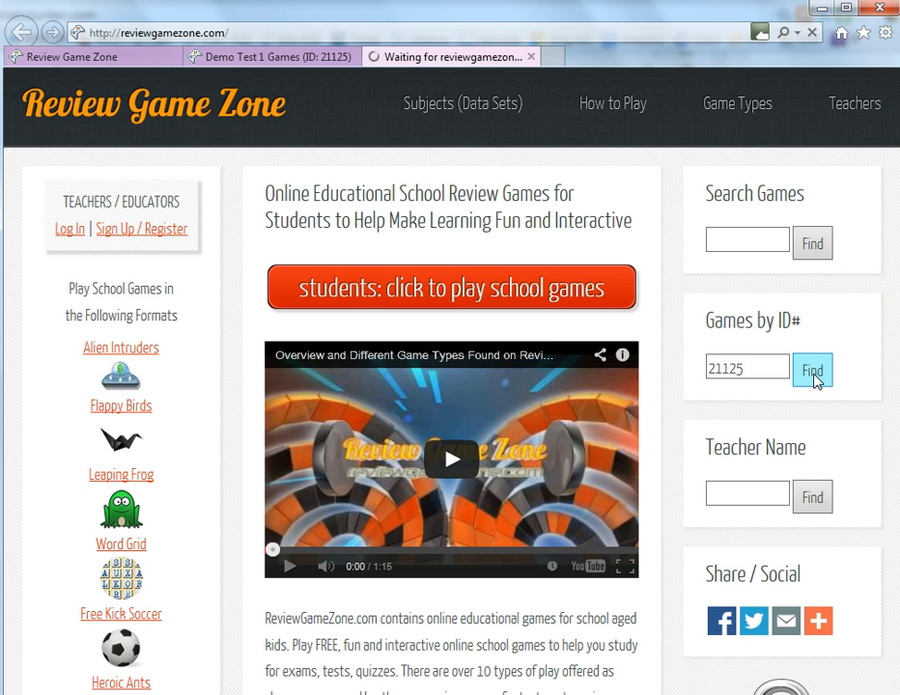
click(812, 370)
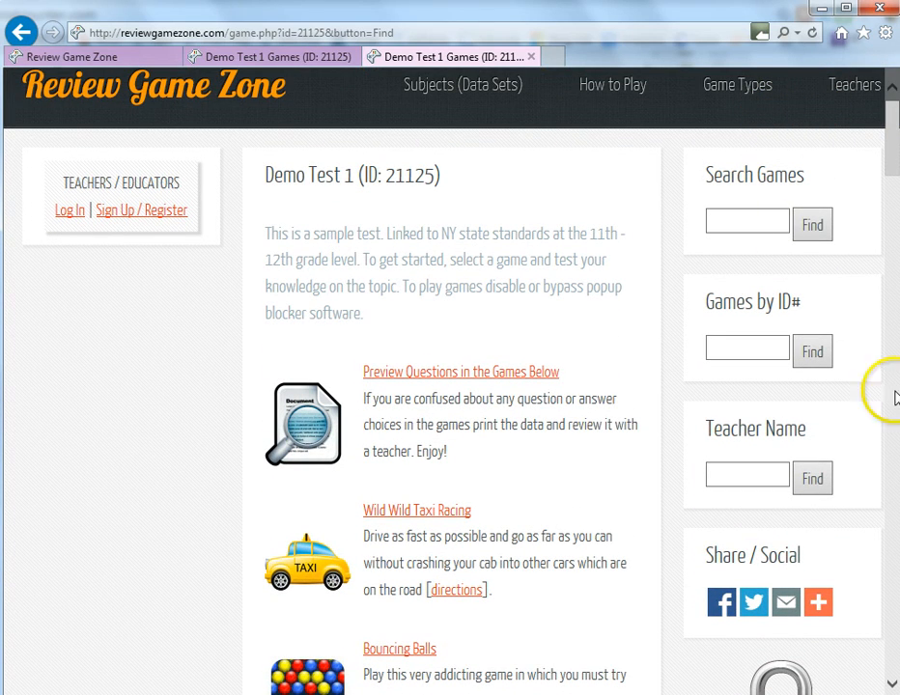
Switch back to the All Tests admin tab listing Demo Test 1 (ID 21125).
click(746, 478)
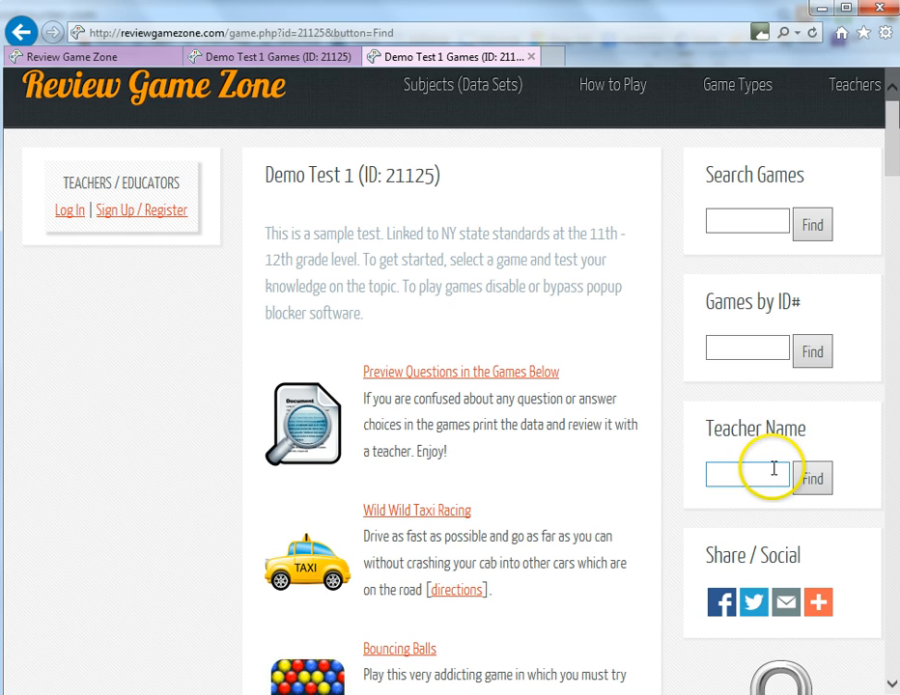
click(746, 478)
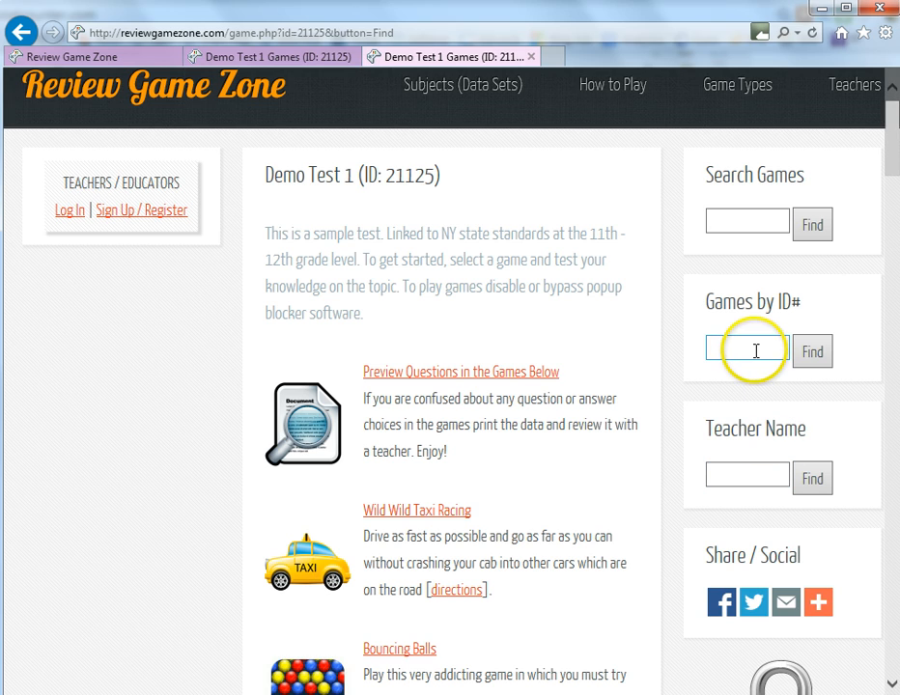
click(746, 351)
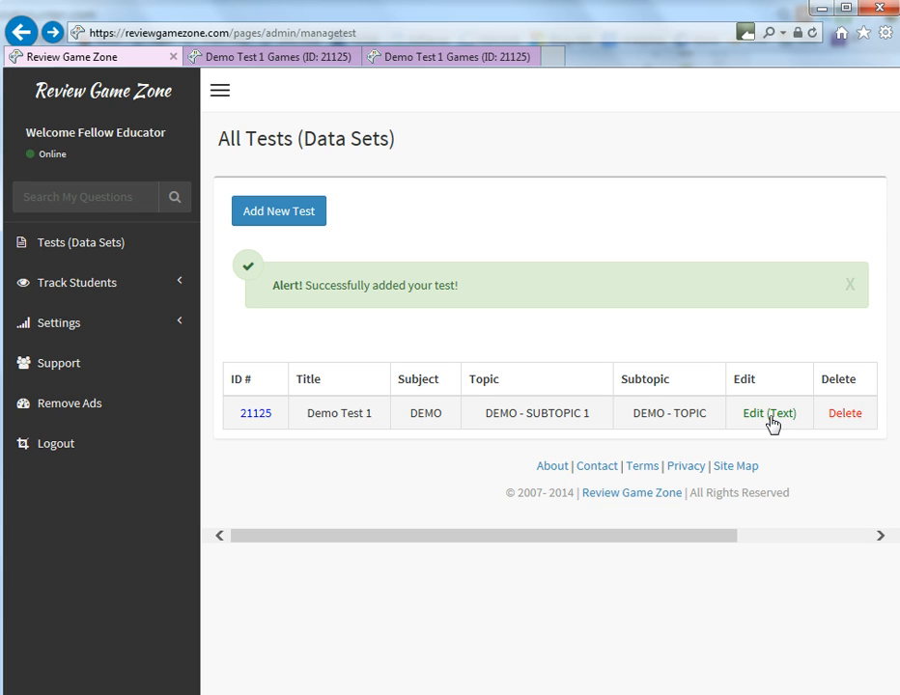
Open Demo Test 1 in Edit (Text), save it with Update Test, and close the editing tab.
click(768, 412)
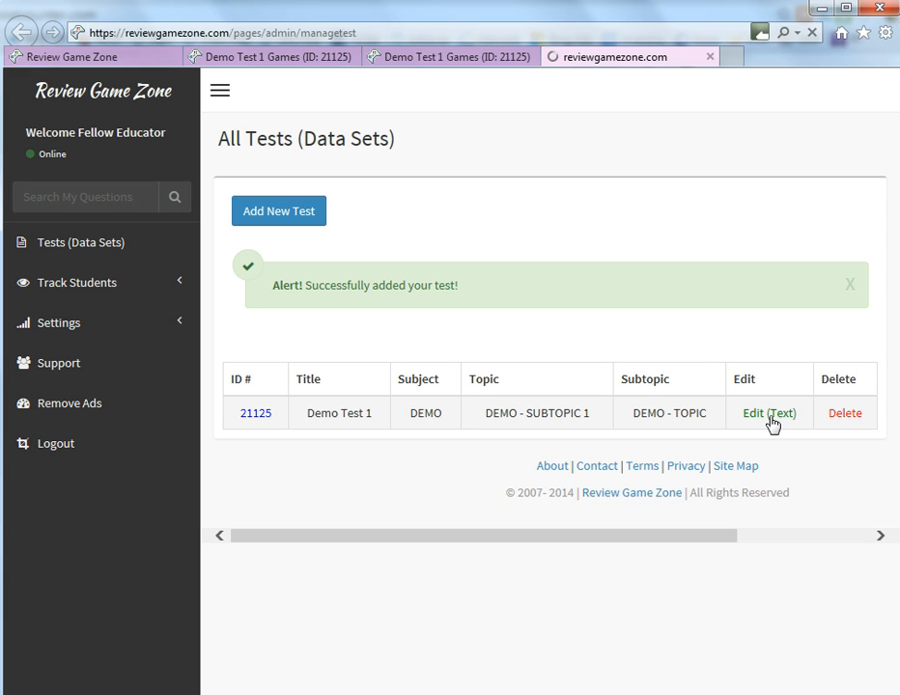
click(770, 412)
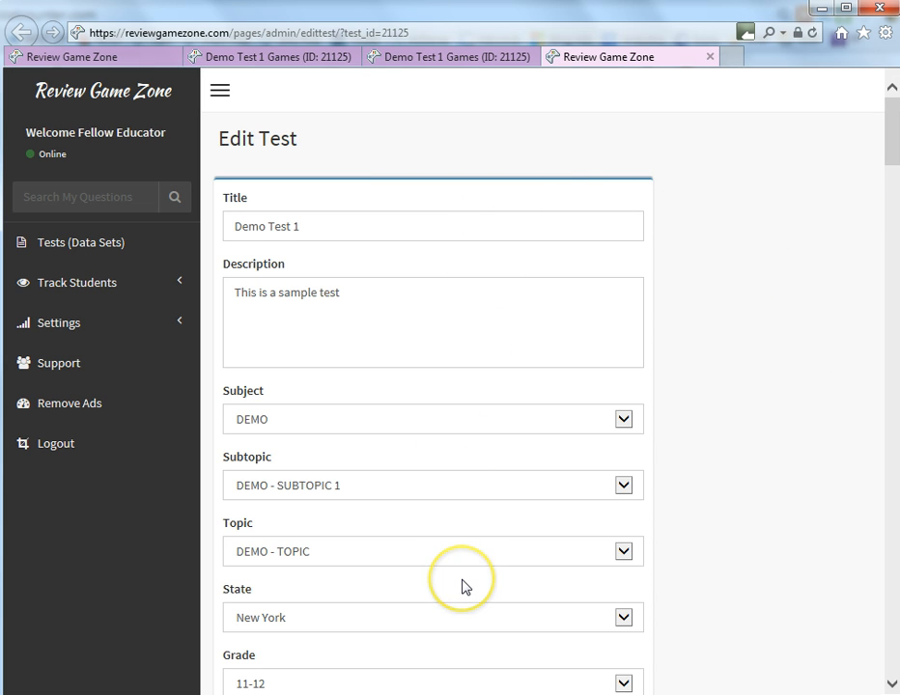
mouse_move(890, 120)
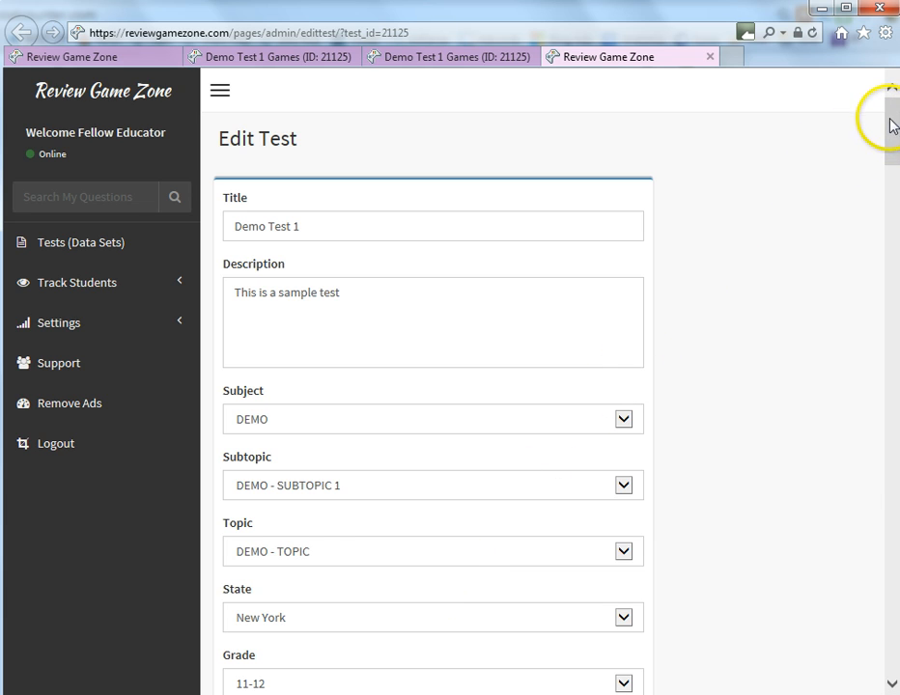
scroll(down, 3)
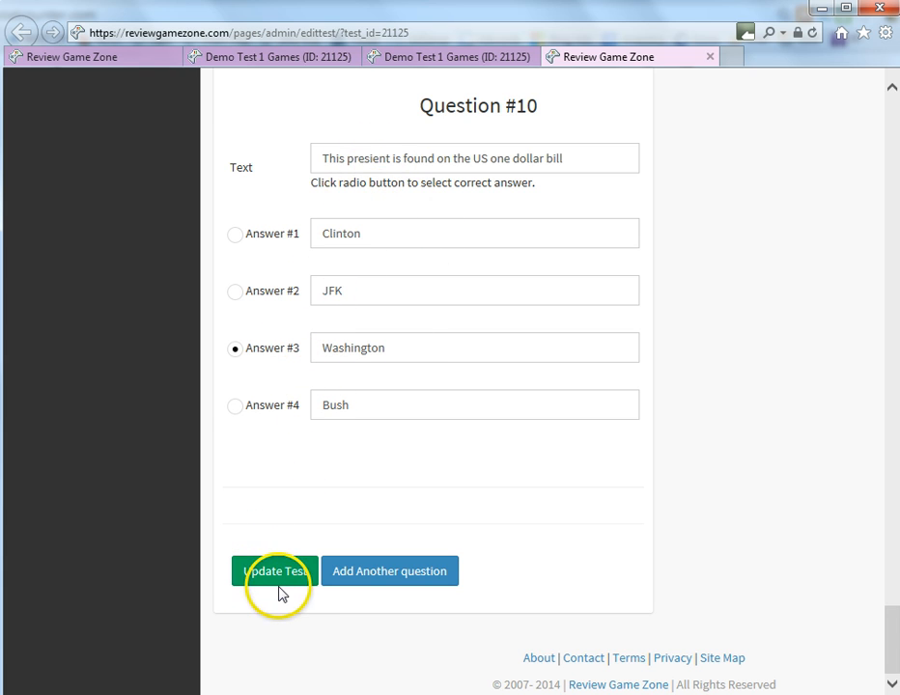
click(274, 570)
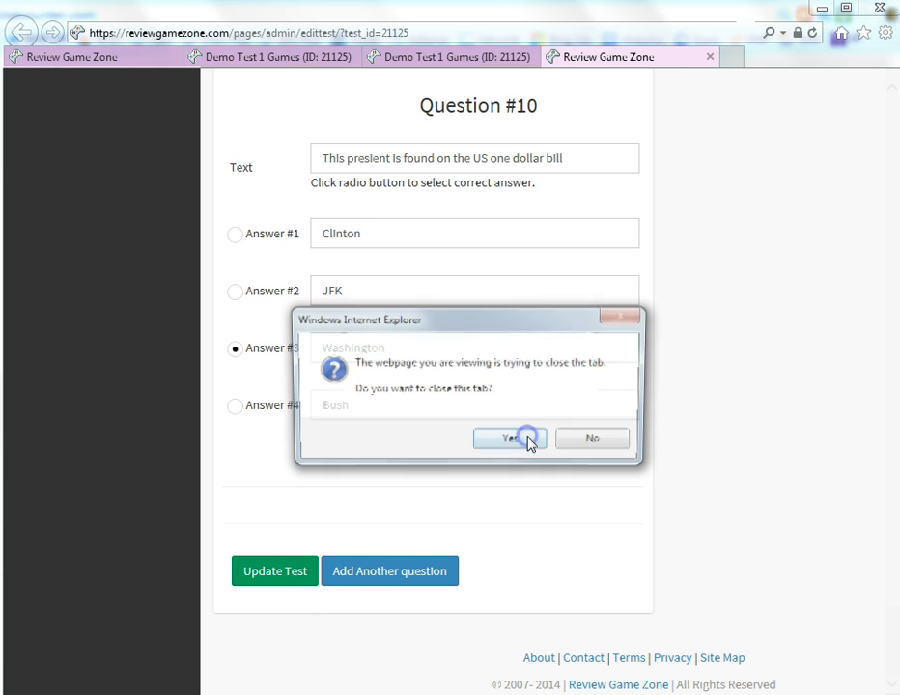
click(510, 439)
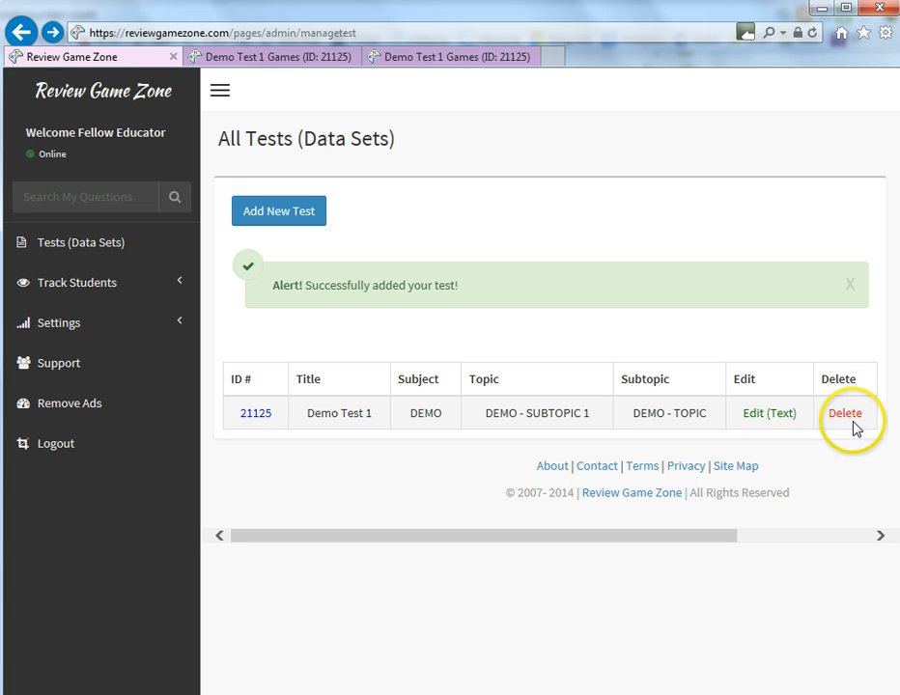
mouse_move(844, 413)
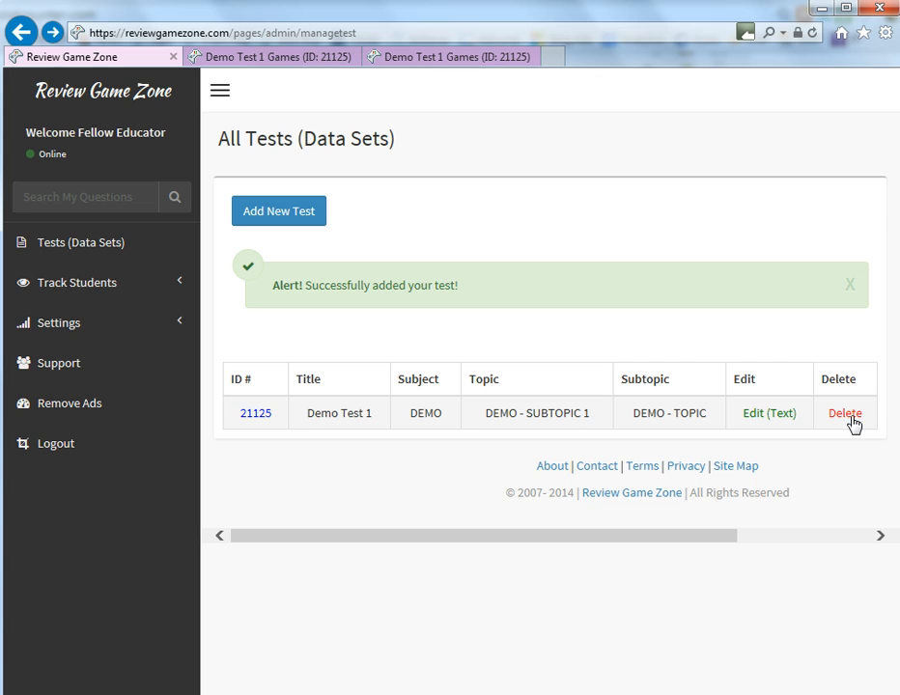
mouse_move(859, 463)
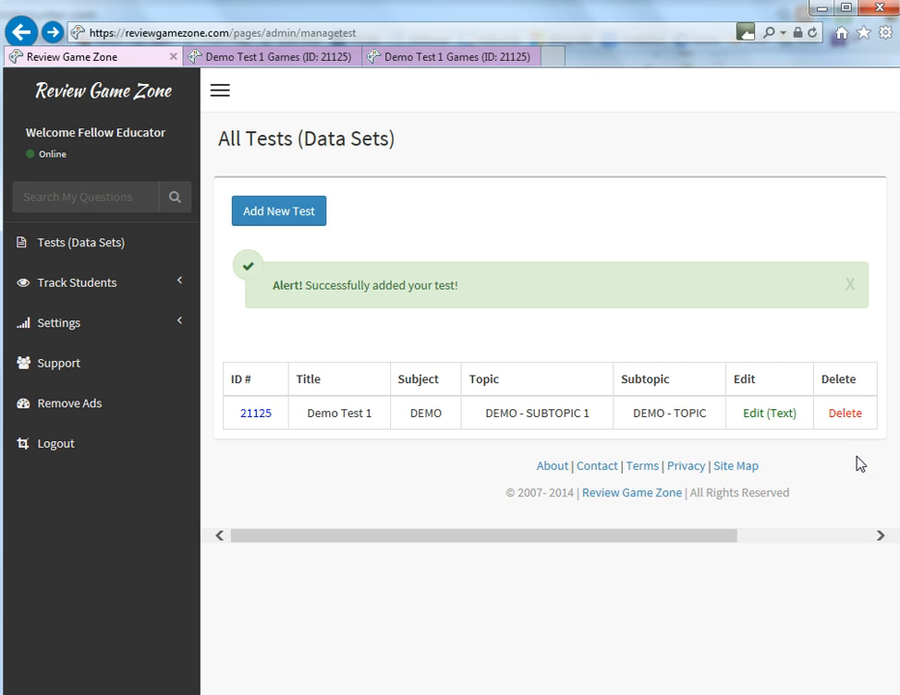
mouse_move(844, 412)
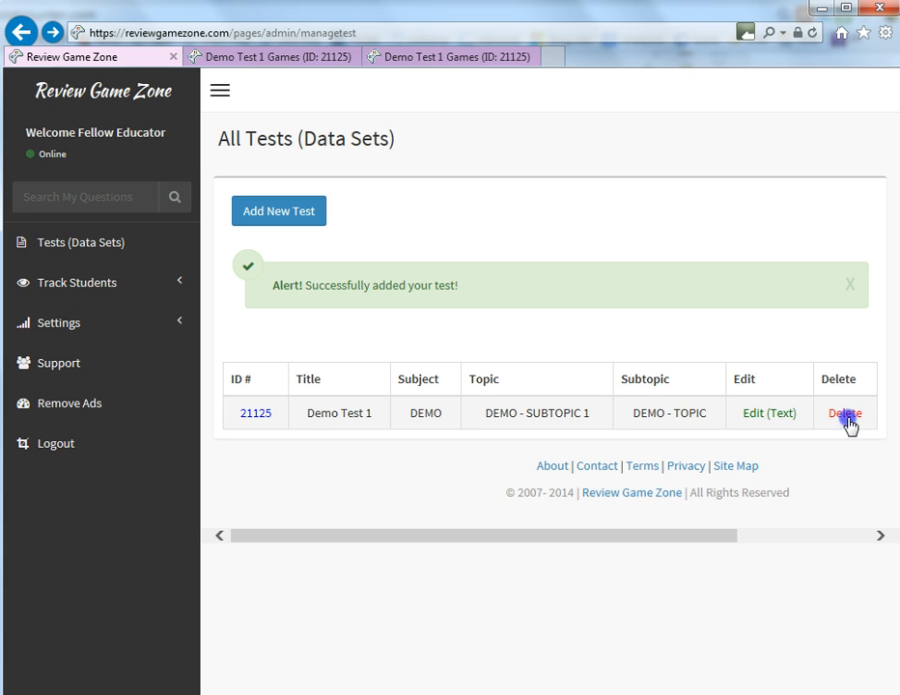
Delete Demo Test 1, confirm both prompts, and dismiss the green alert.
click(843, 413)
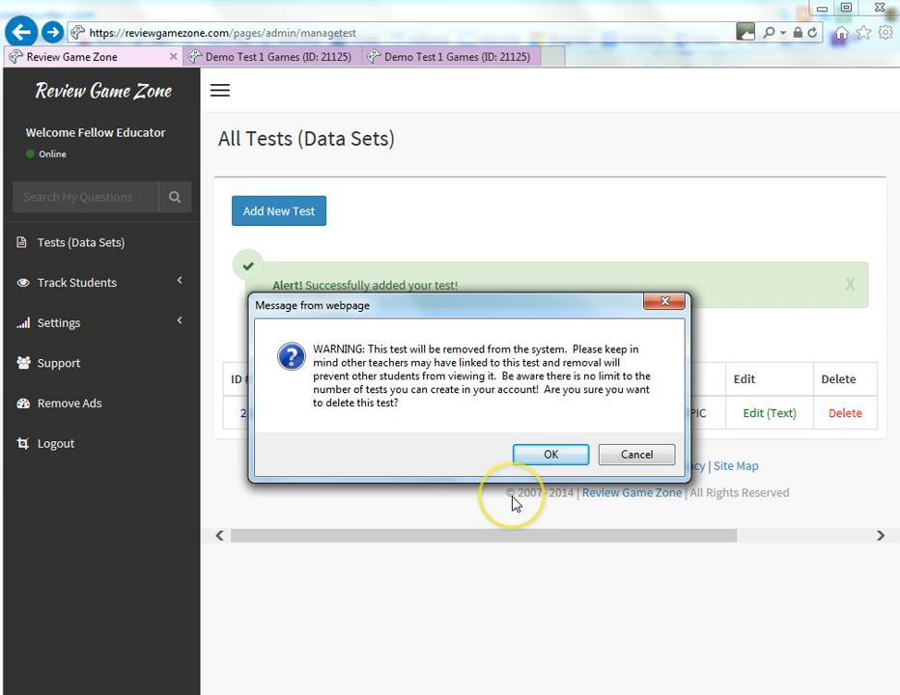
click(550, 454)
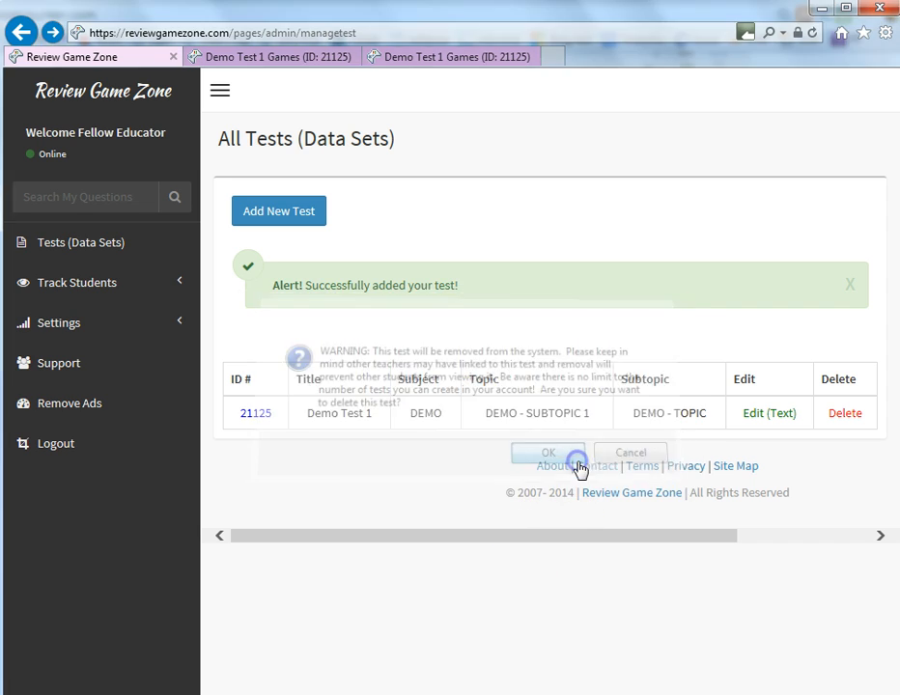
click(548, 453)
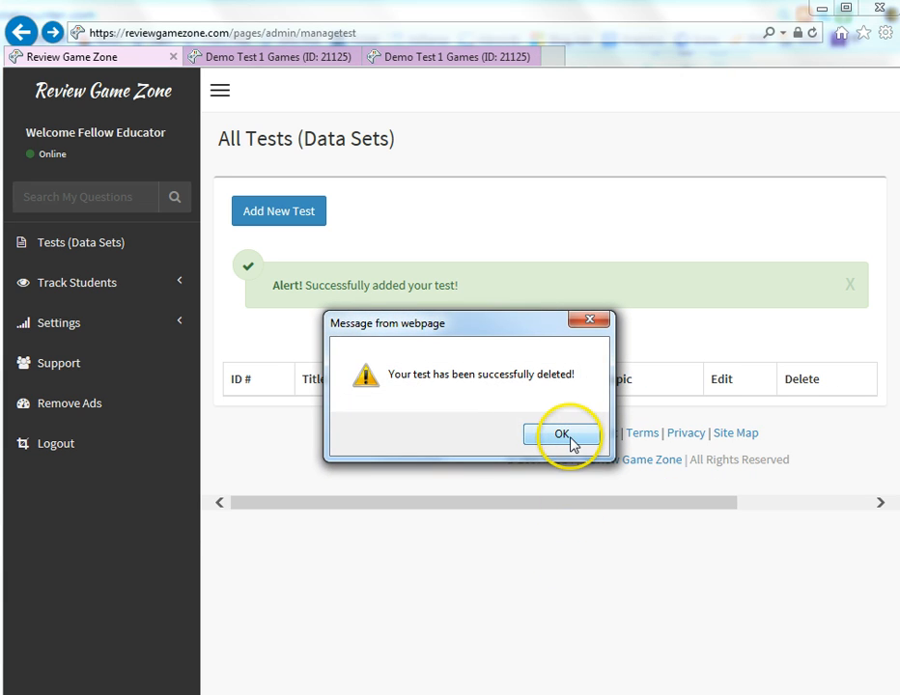
click(561, 435)
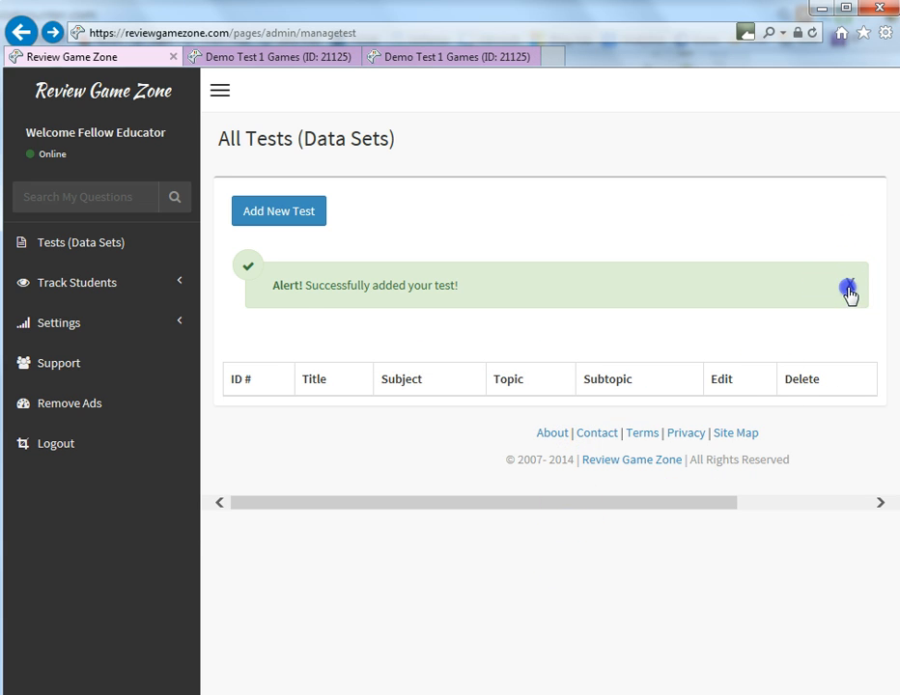
click(847, 290)
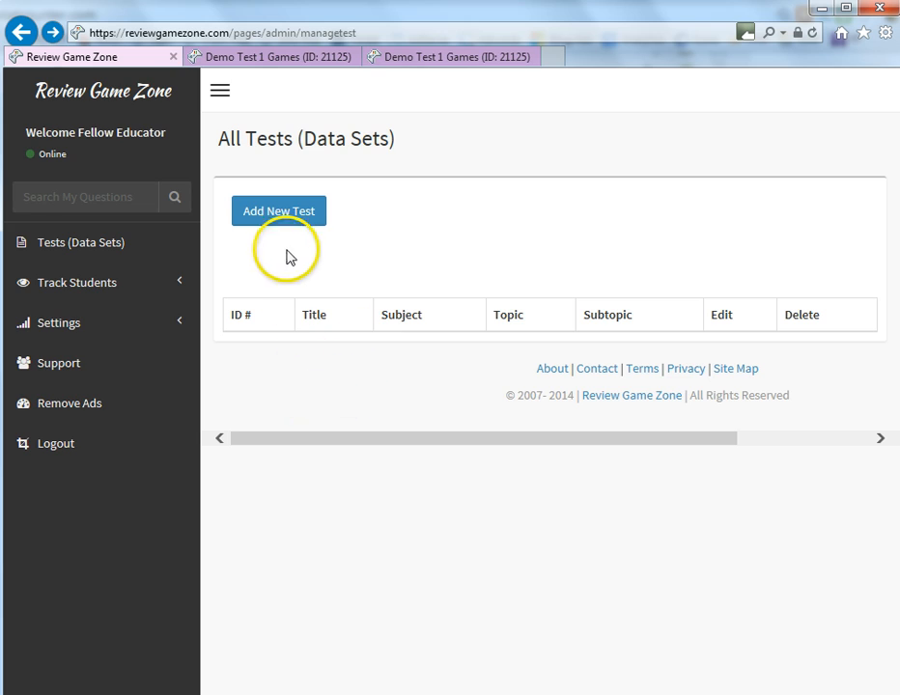
mouse_move(463, 529)
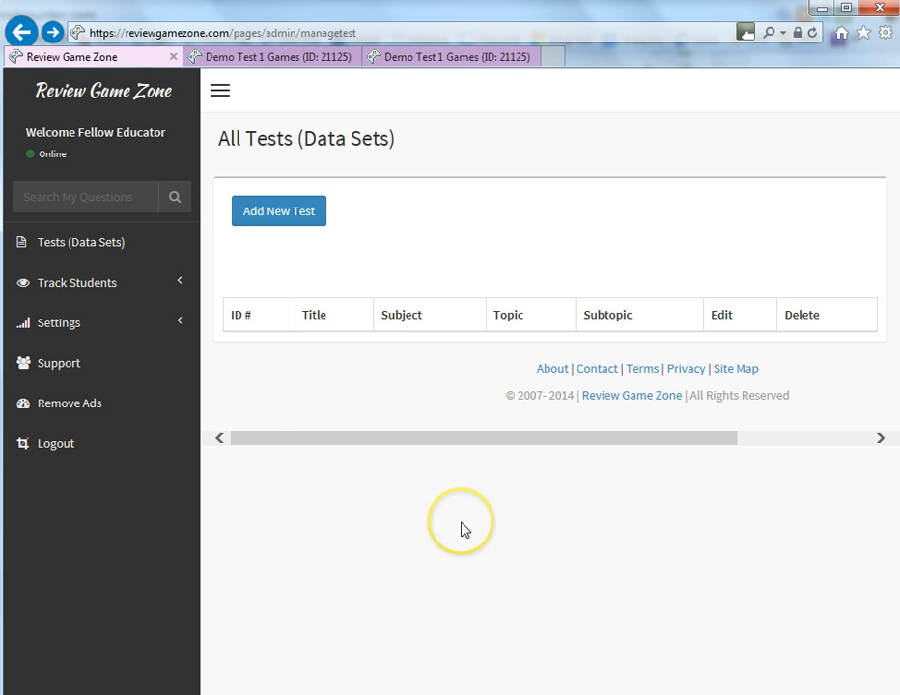